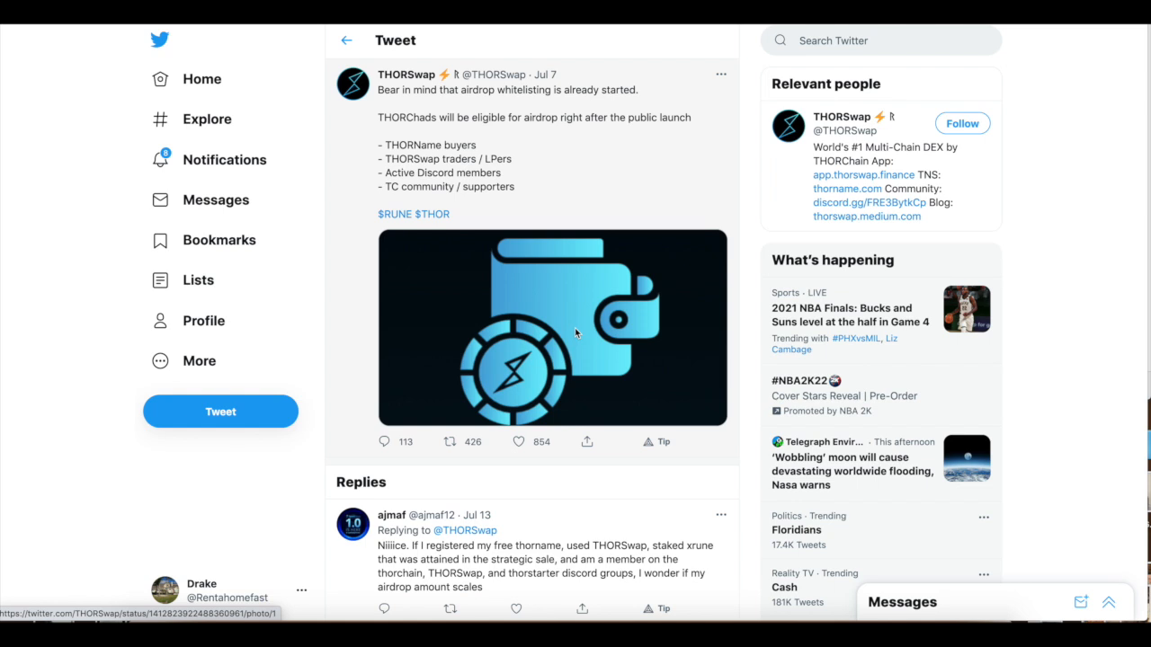
# Open the thread reply's cross-chain DEX aggregation image in the full-screen media viewer.
pyautogui.click(519, 441)
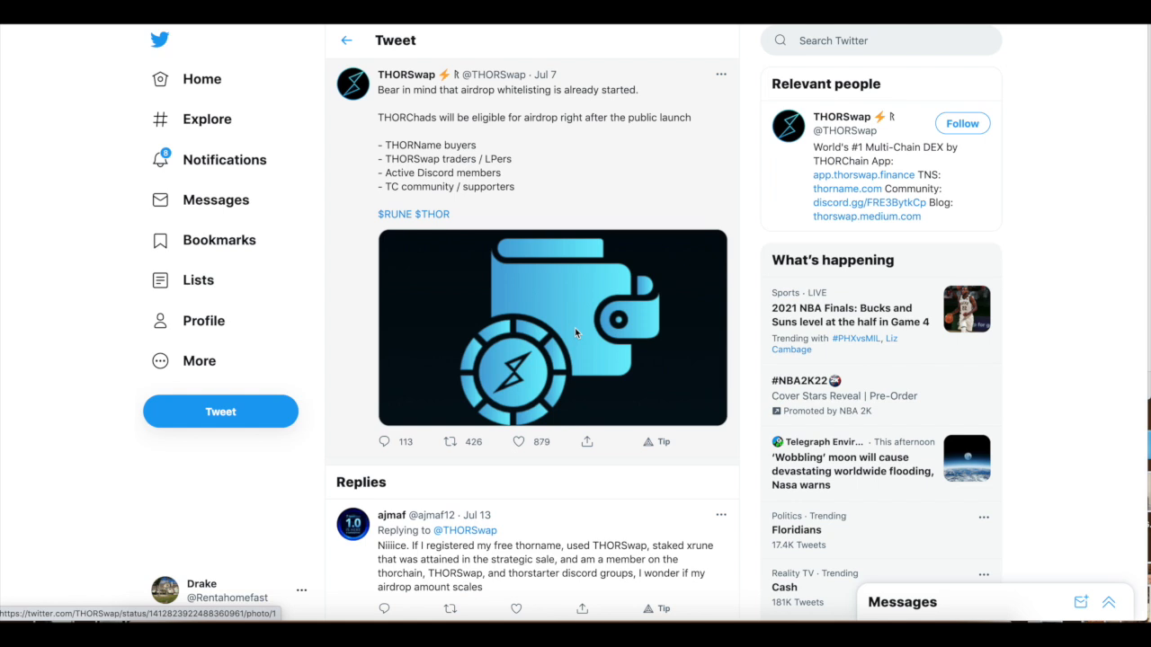
pyautogui.click(452, 441)
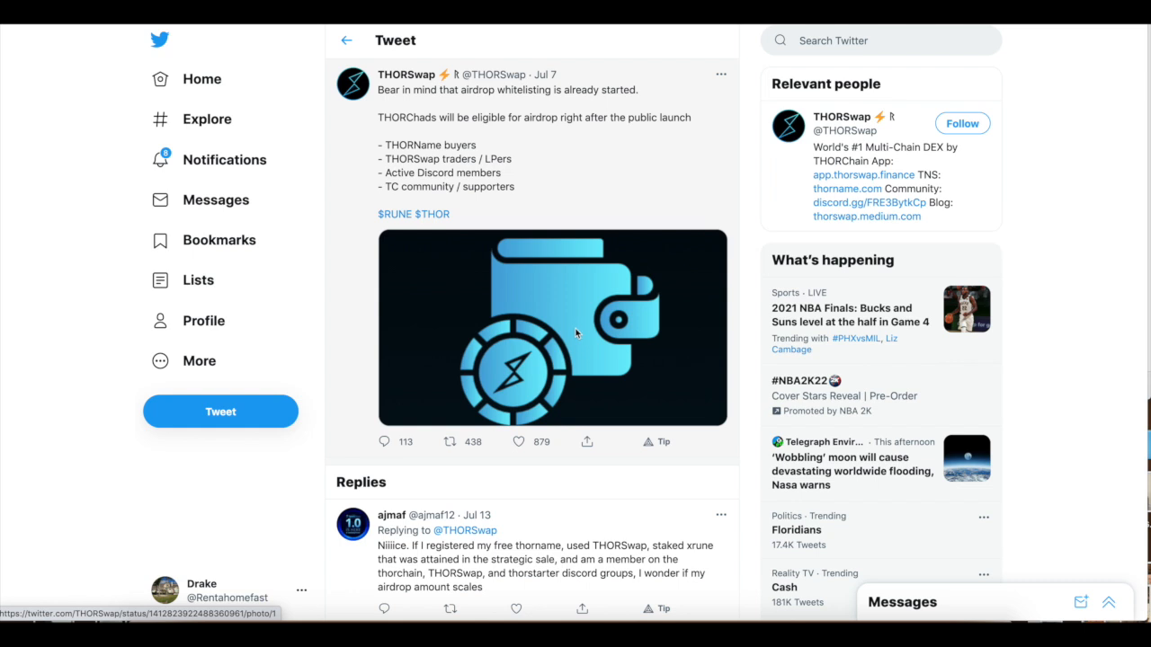
pyautogui.moveTo(370, 278)
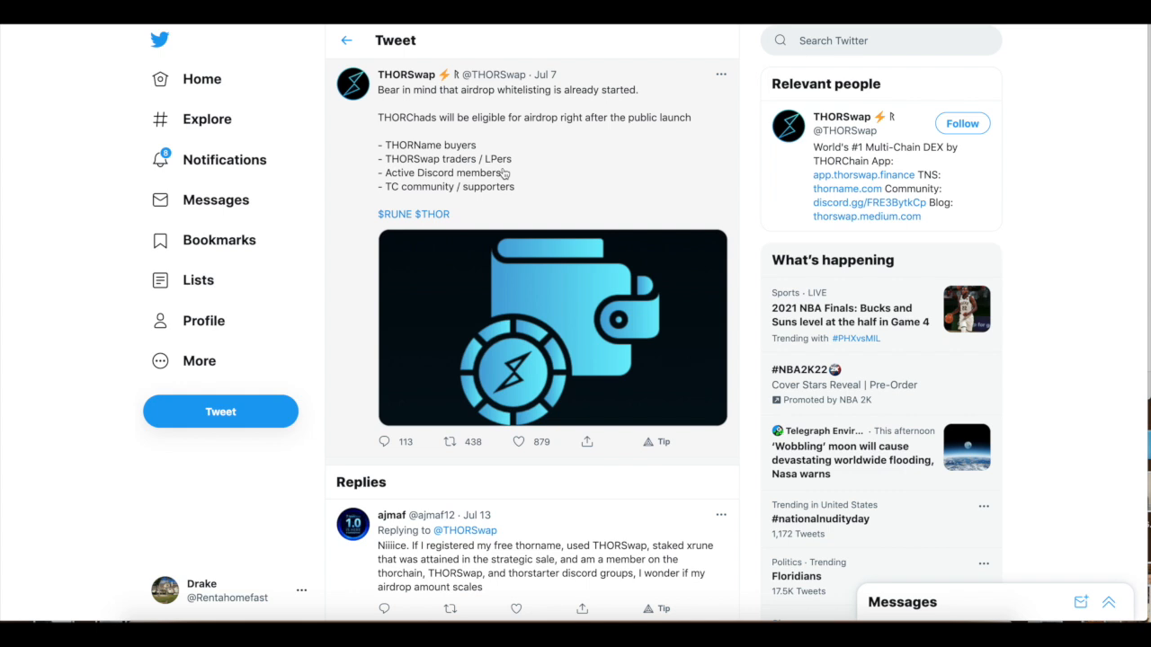
pyautogui.moveTo(534, 183)
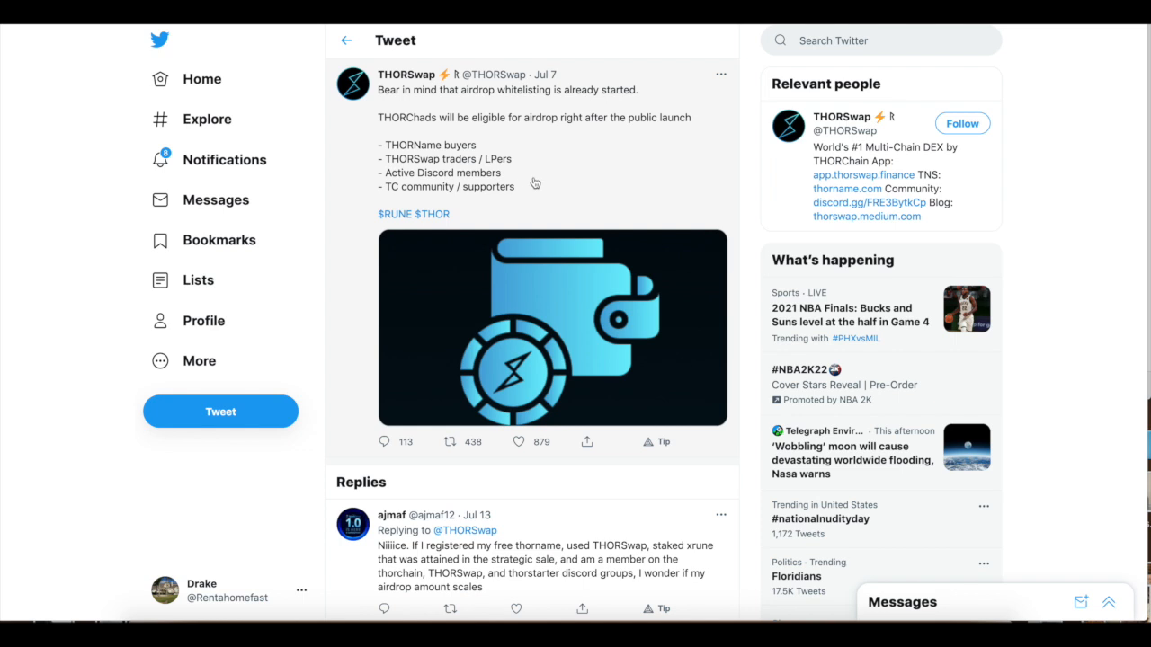
pyautogui.moveTo(530, 128)
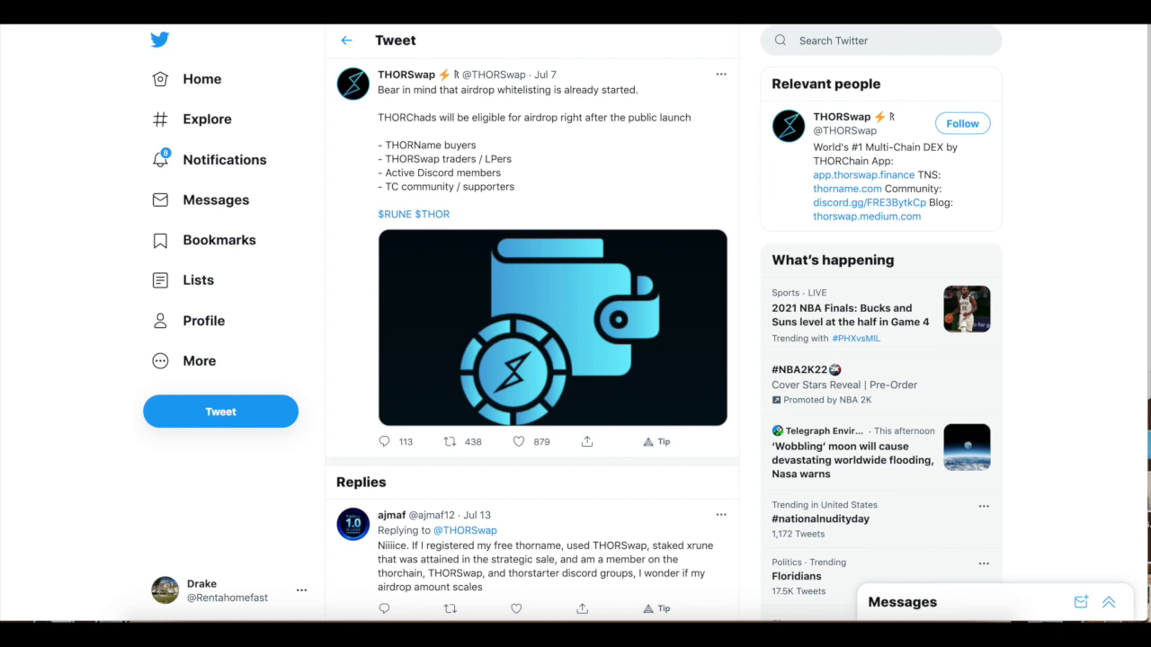
pyautogui.click(553, 327)
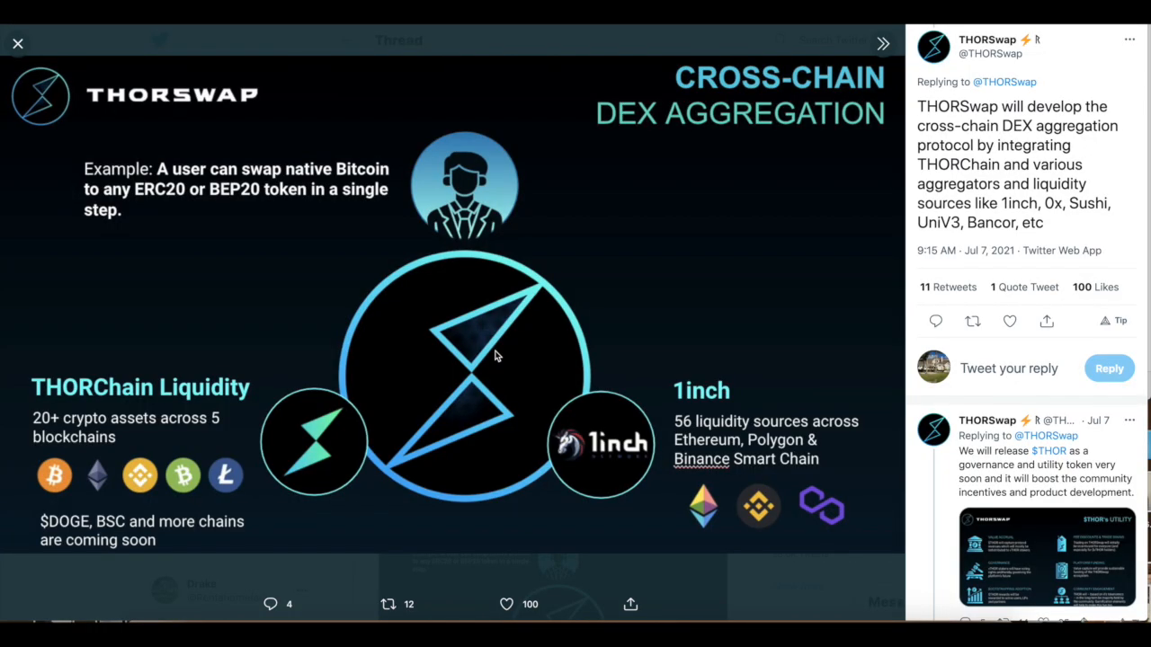
pyautogui.moveTo(568, 299)
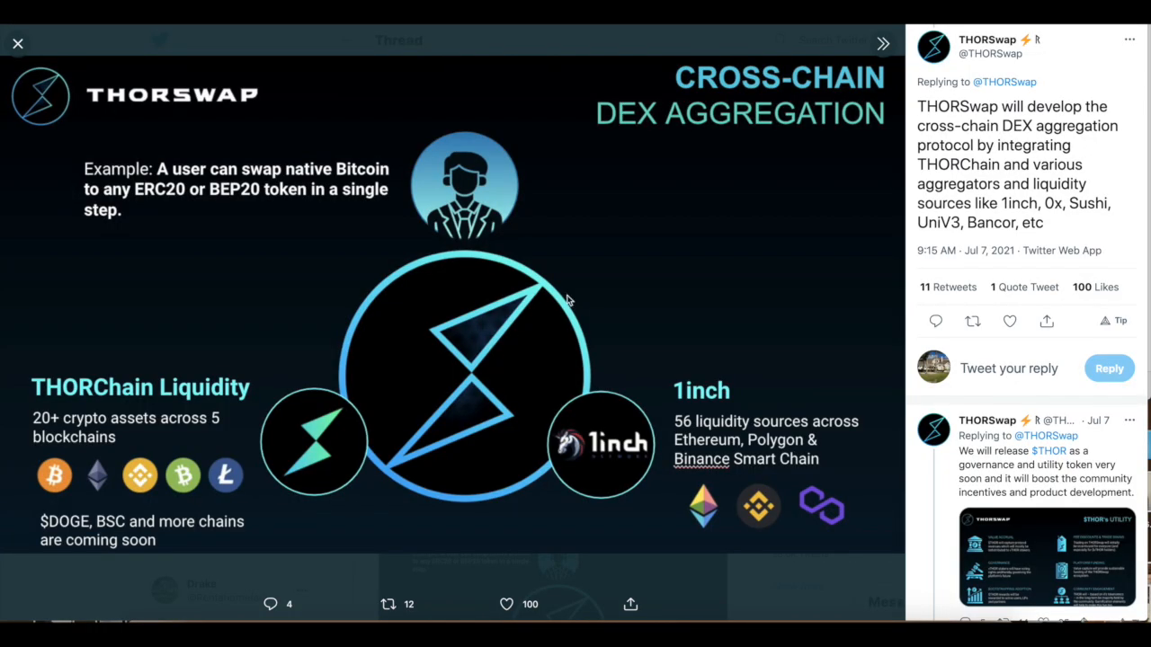
pyautogui.moveTo(412, 277)
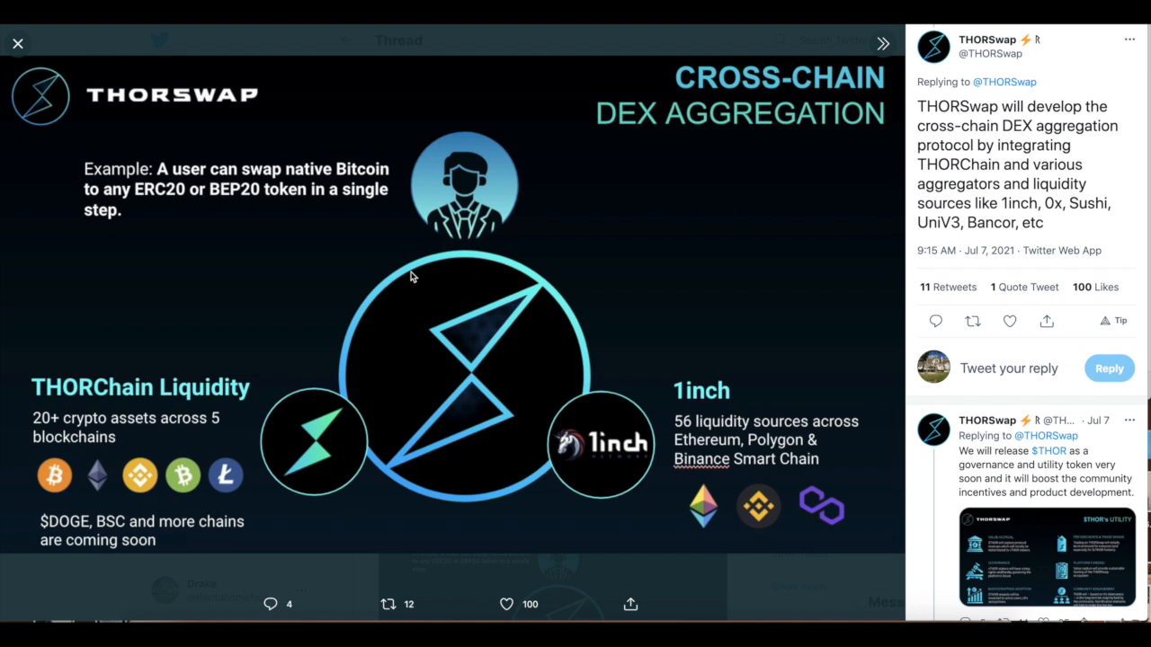
pyautogui.moveTo(740, 457)
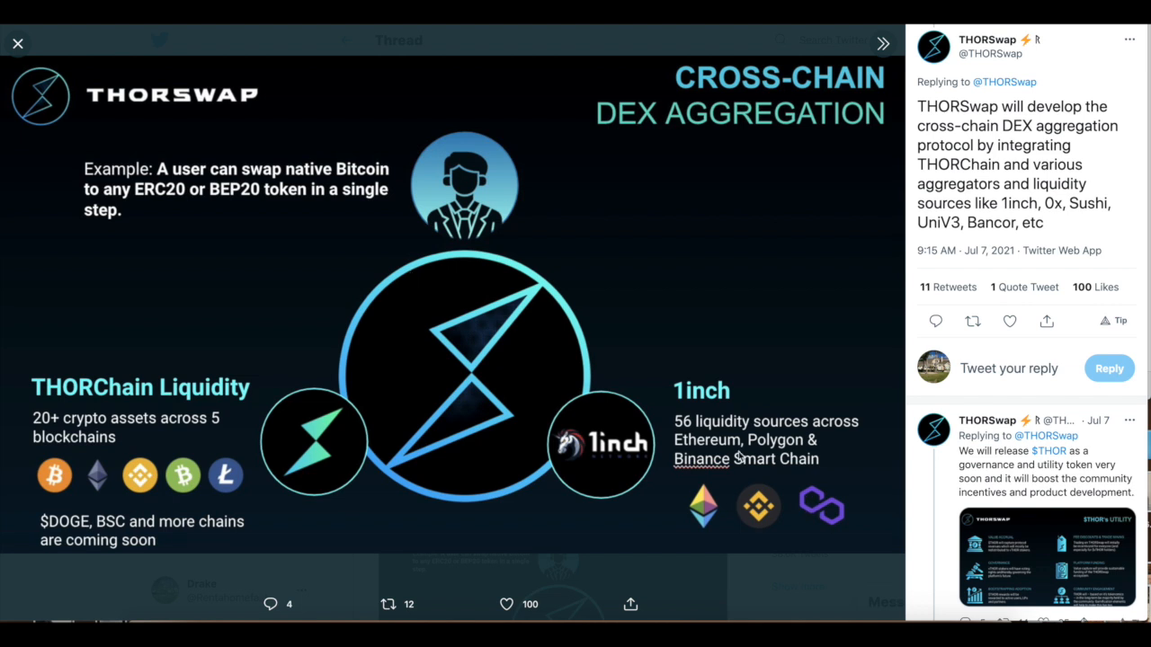
pyautogui.moveTo(752, 418)
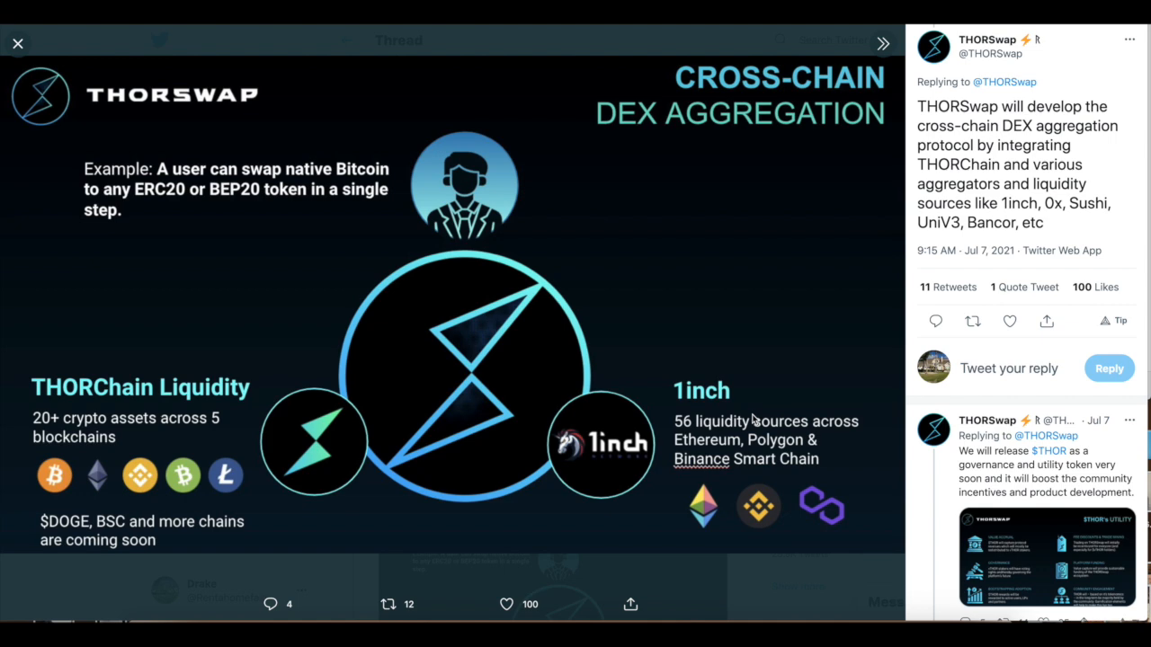
# Advance the media viewer to the $THOR's Utility governance and utility token graphic.
pyautogui.click(882, 43)
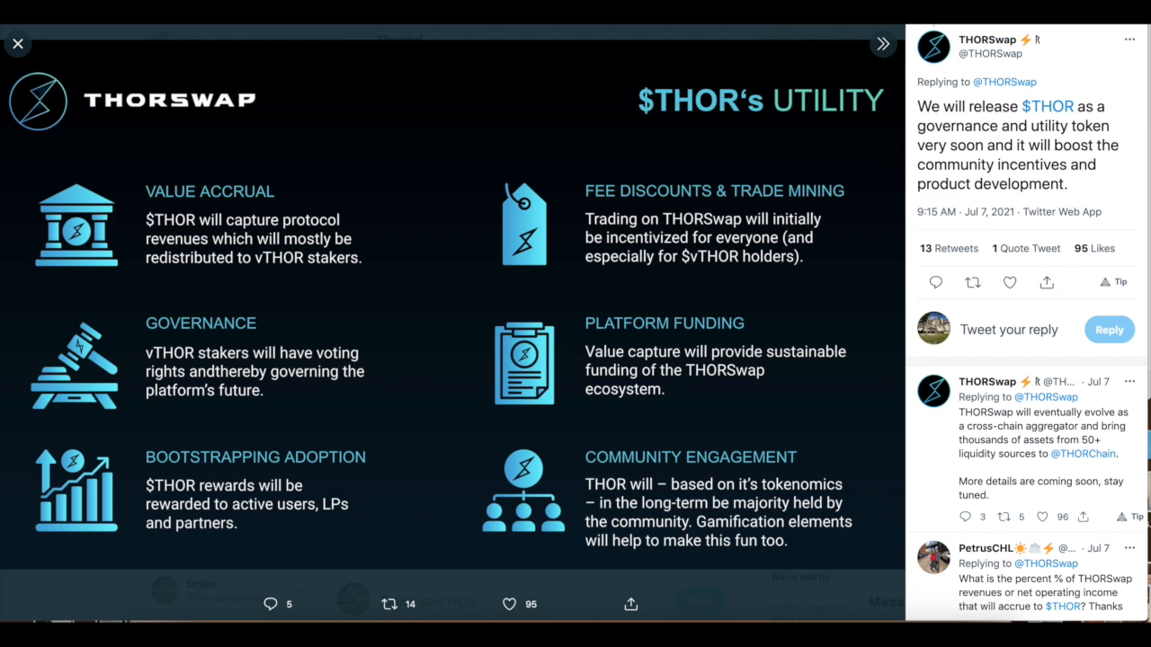
pyautogui.moveTo(467, 177)
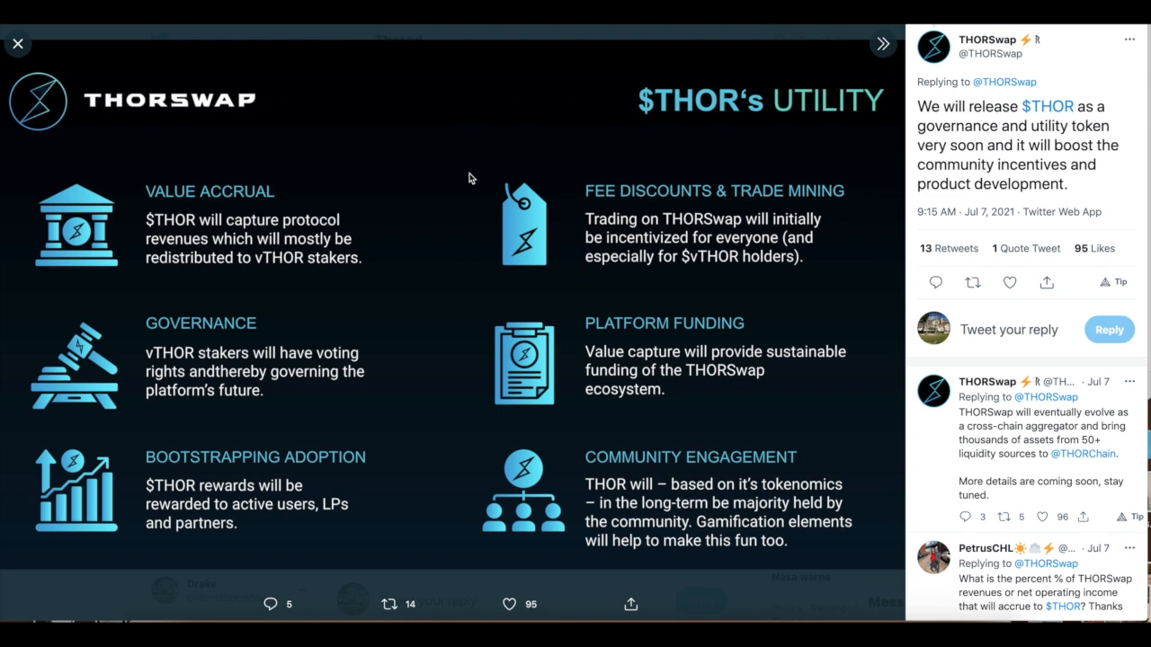
pyautogui.moveTo(279, 194)
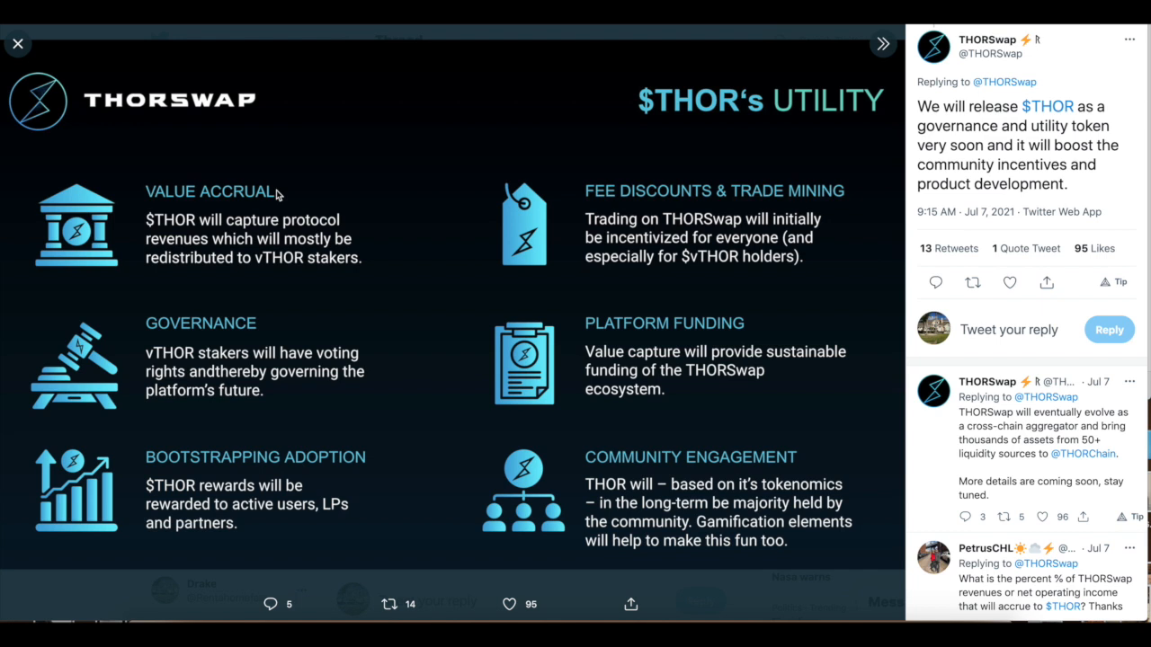
pyautogui.moveTo(626, 395)
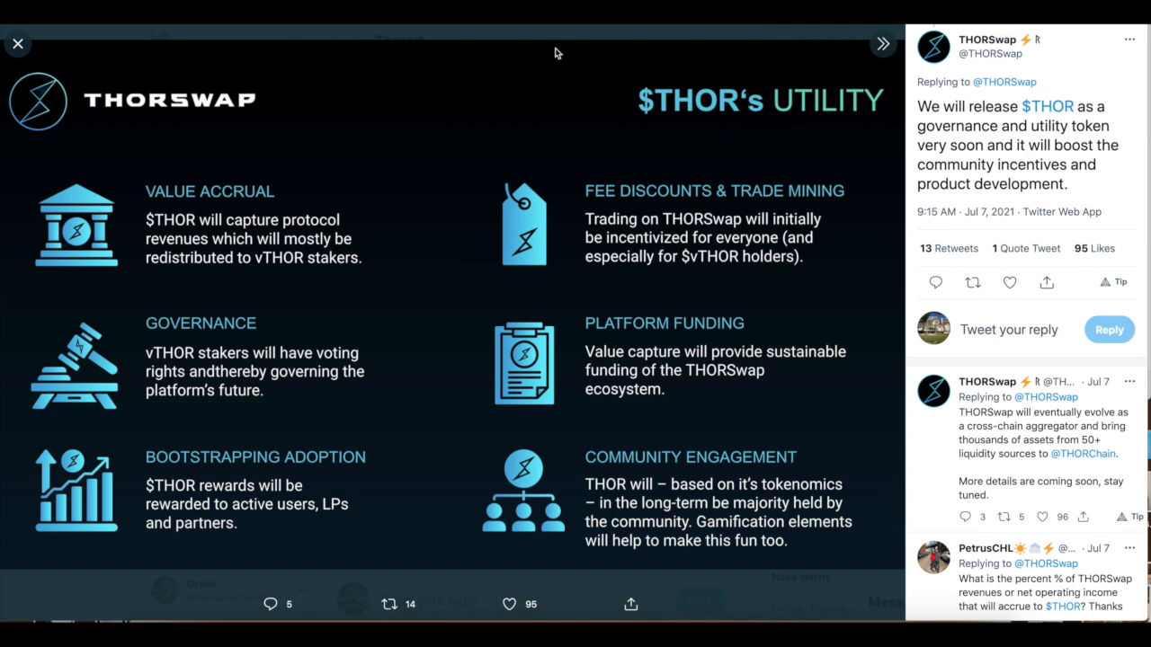
pyautogui.moveTo(556, 53)
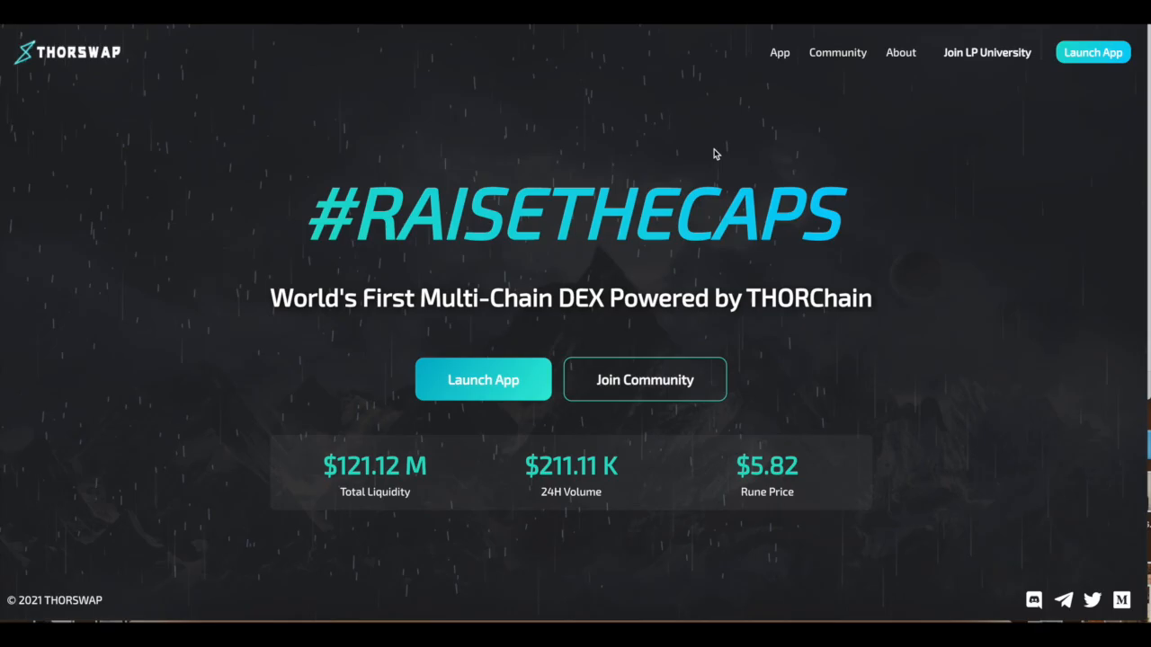
# Launch the THORSwap app, check the XRUNE pool details, then return to the active pools list.
pyautogui.click(482, 380)
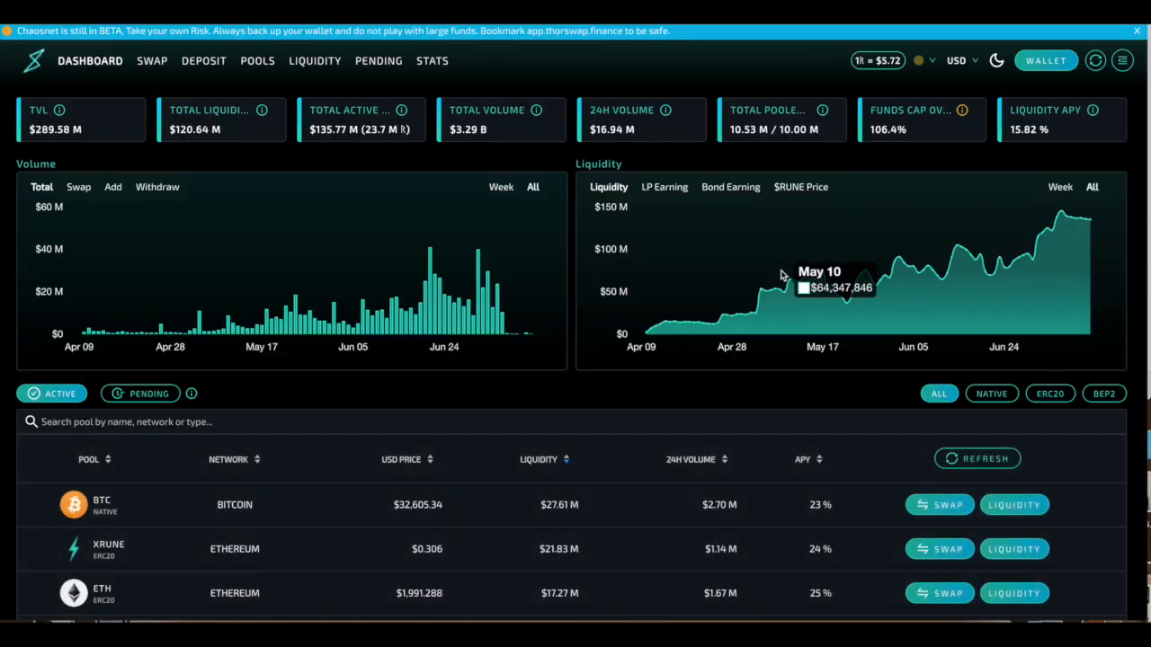
pyautogui.scroll(-3)
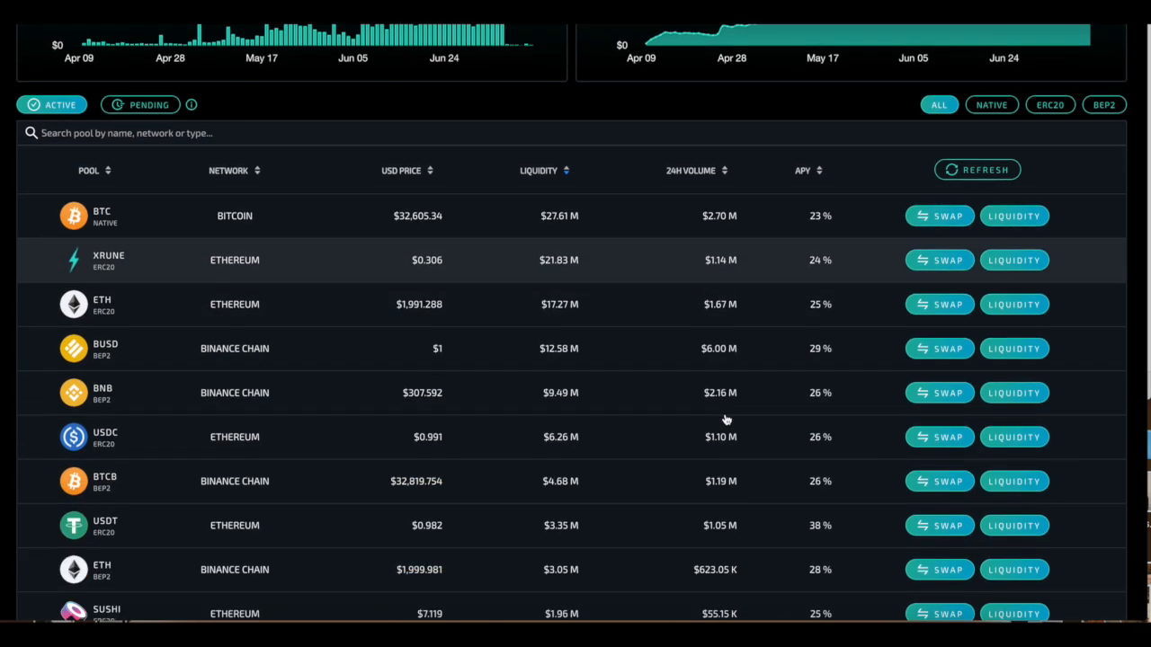
pyautogui.moveTo(1014, 260)
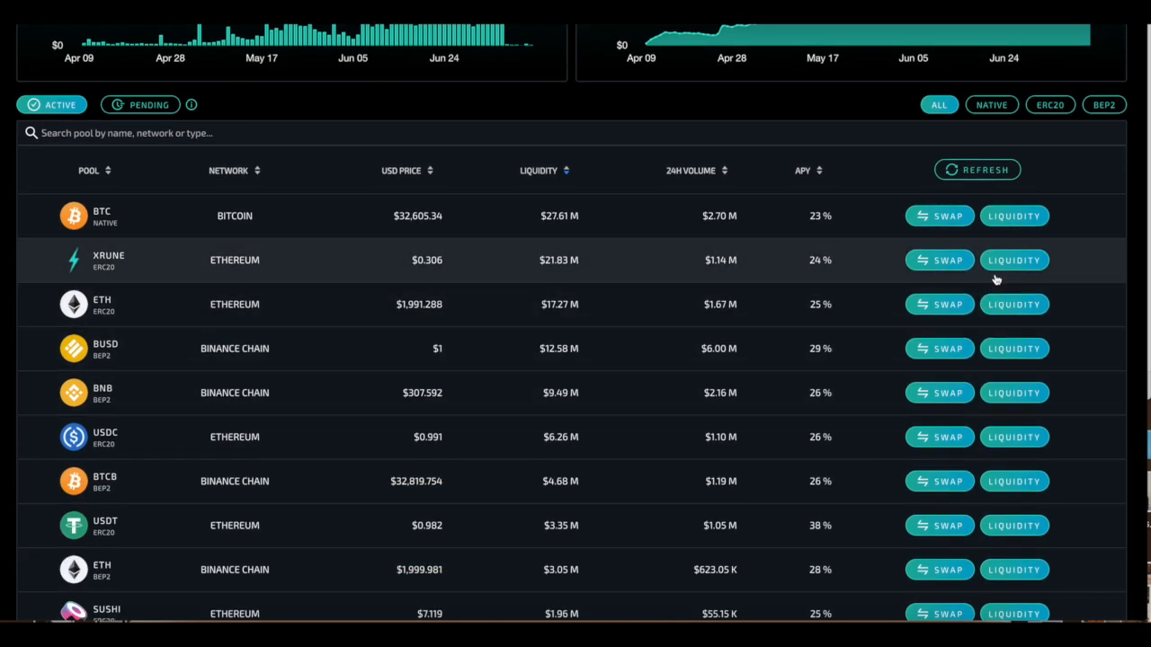
pyautogui.click(109, 259)
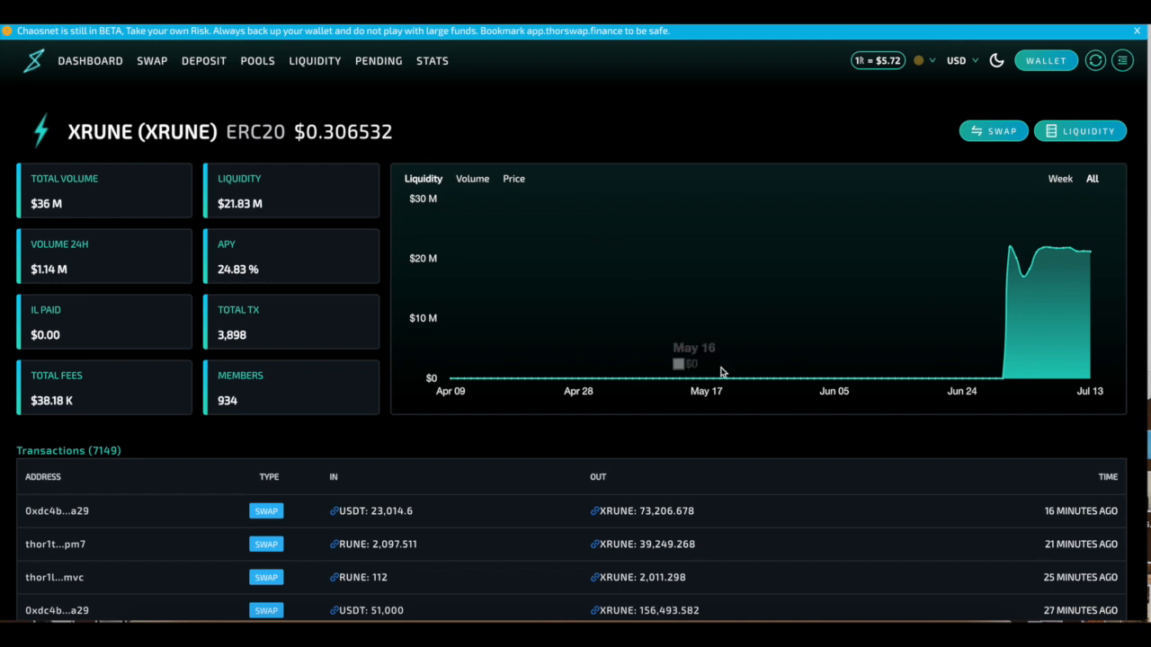
pyautogui.click(1080, 131)
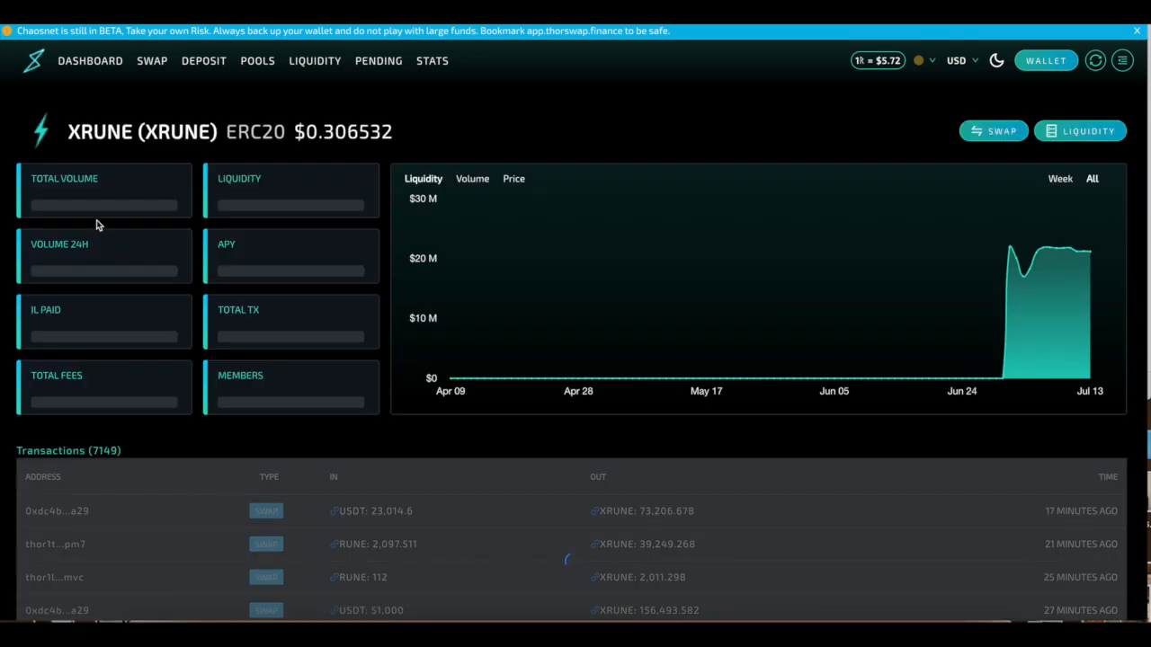
pyautogui.click(89, 61)
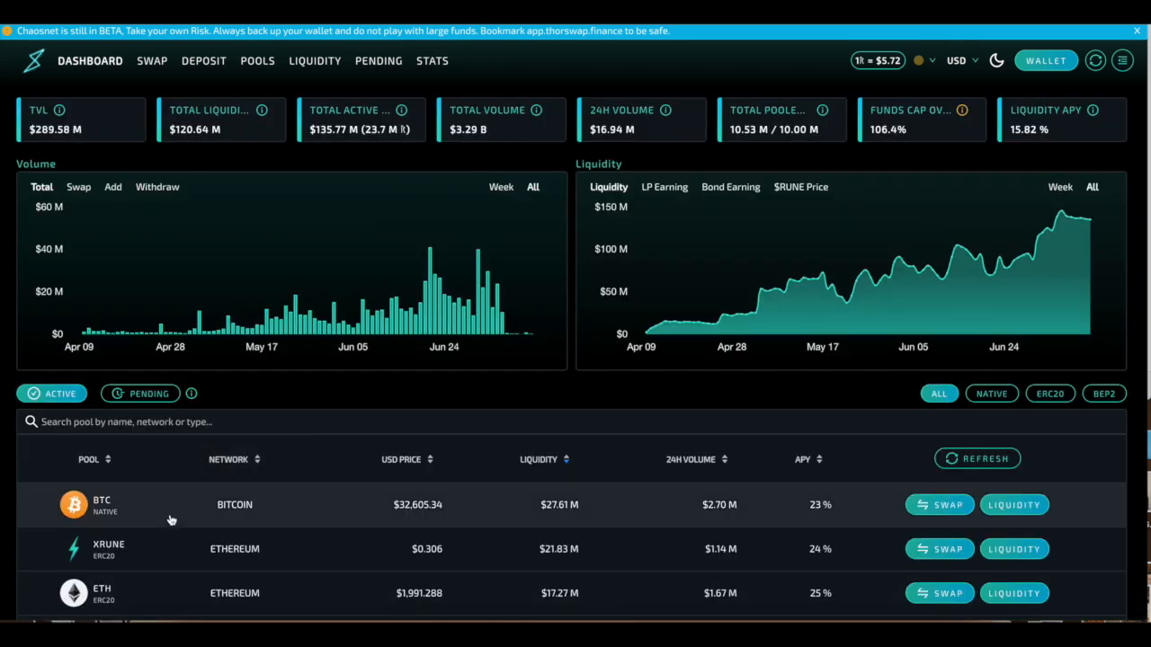
pyautogui.scroll(-3)
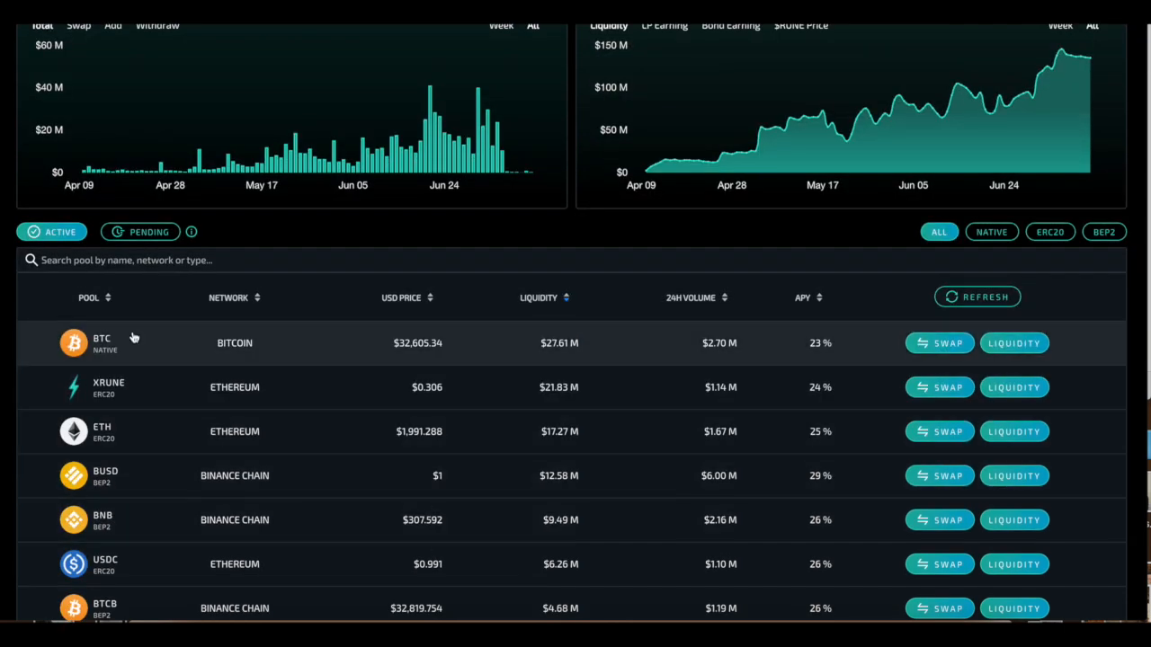
pyautogui.moveTo(128, 365)
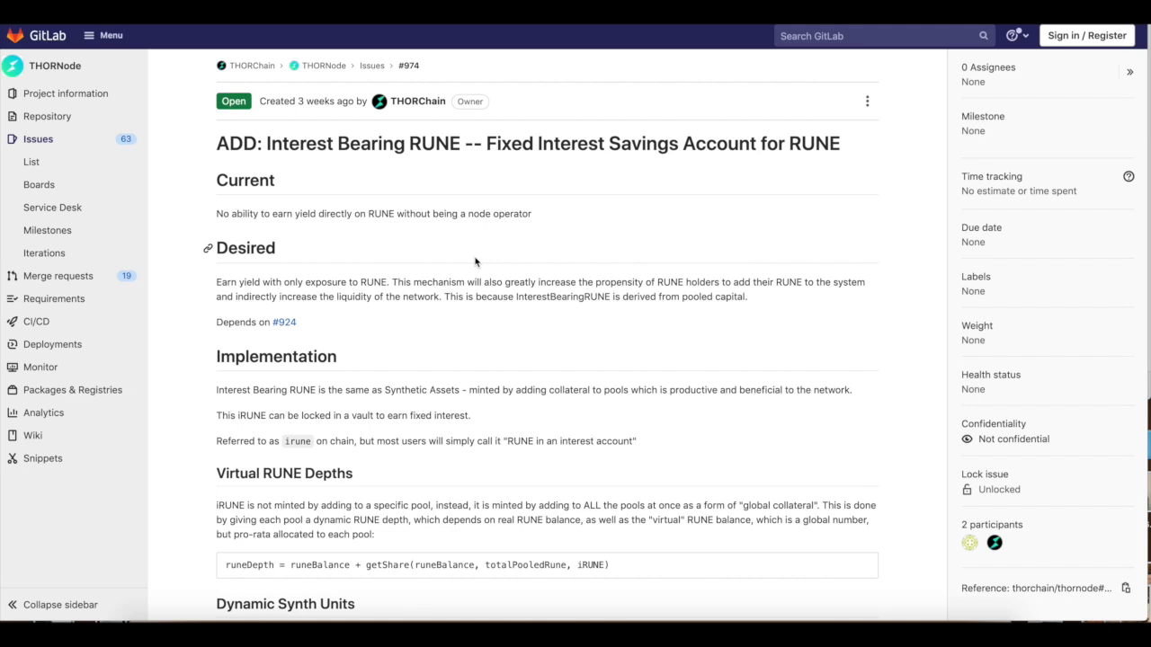
# Select the word iRUNE in issue #974's Implementation paragraph.
pyautogui.doubleClick(249, 415)
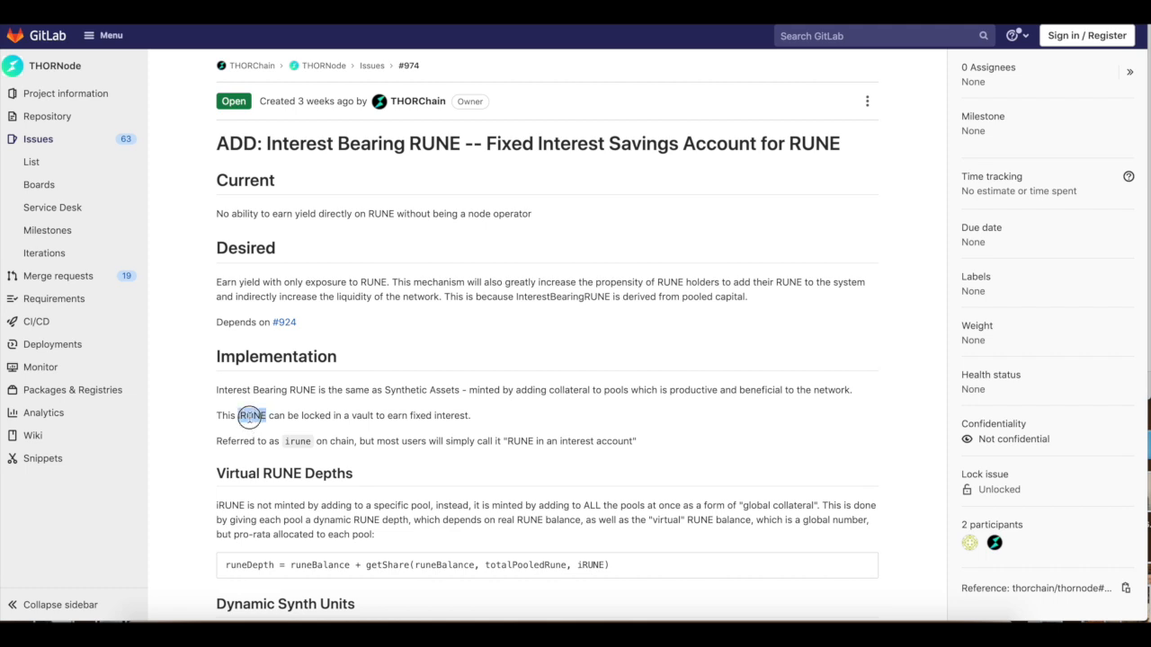
pyautogui.doubleClick(250, 414)
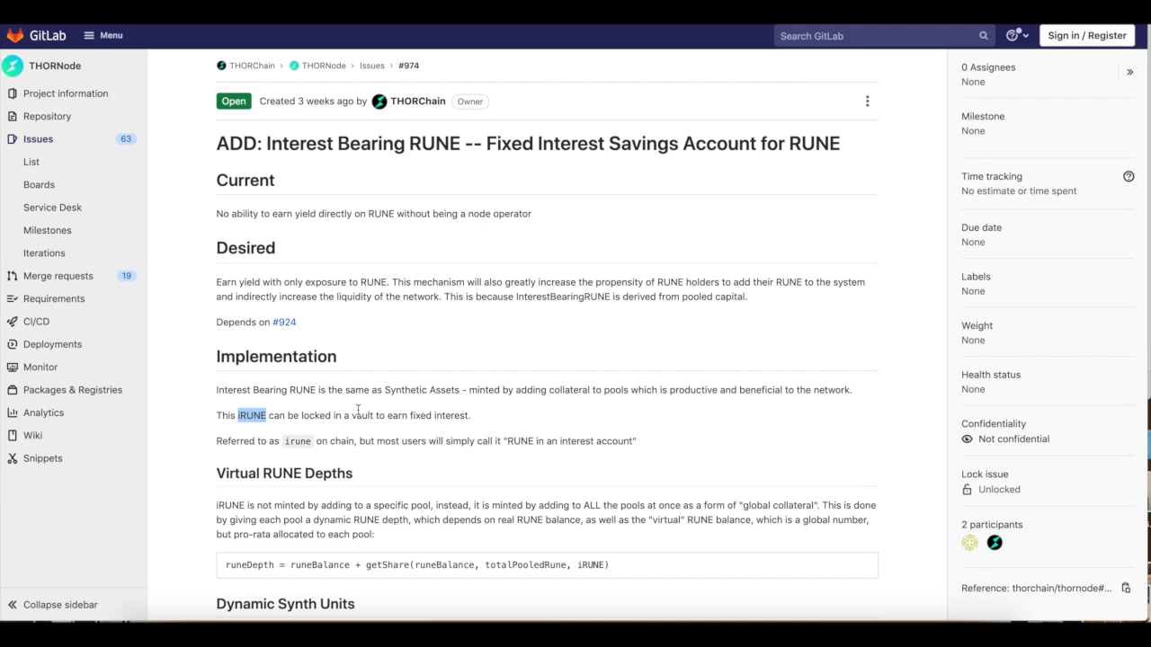
# Scroll issue #974 down to the Virtual RUNE Depths, Dynamic Synth Units and Minting sections.
pyautogui.scroll(-3)
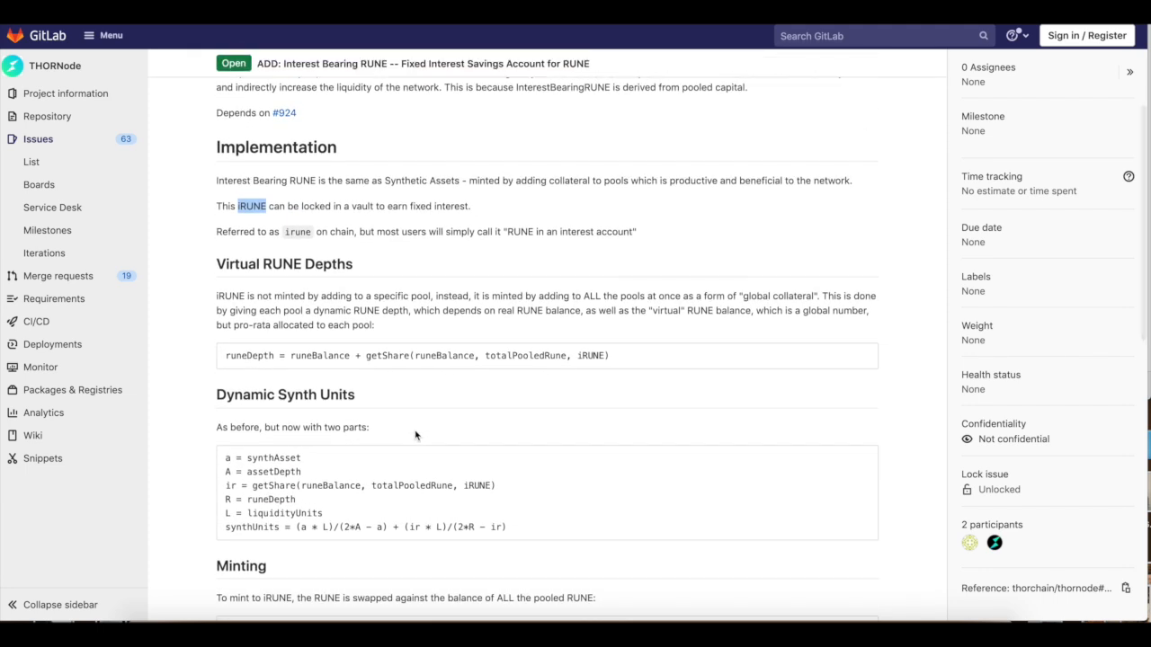
pyautogui.scroll(-3)
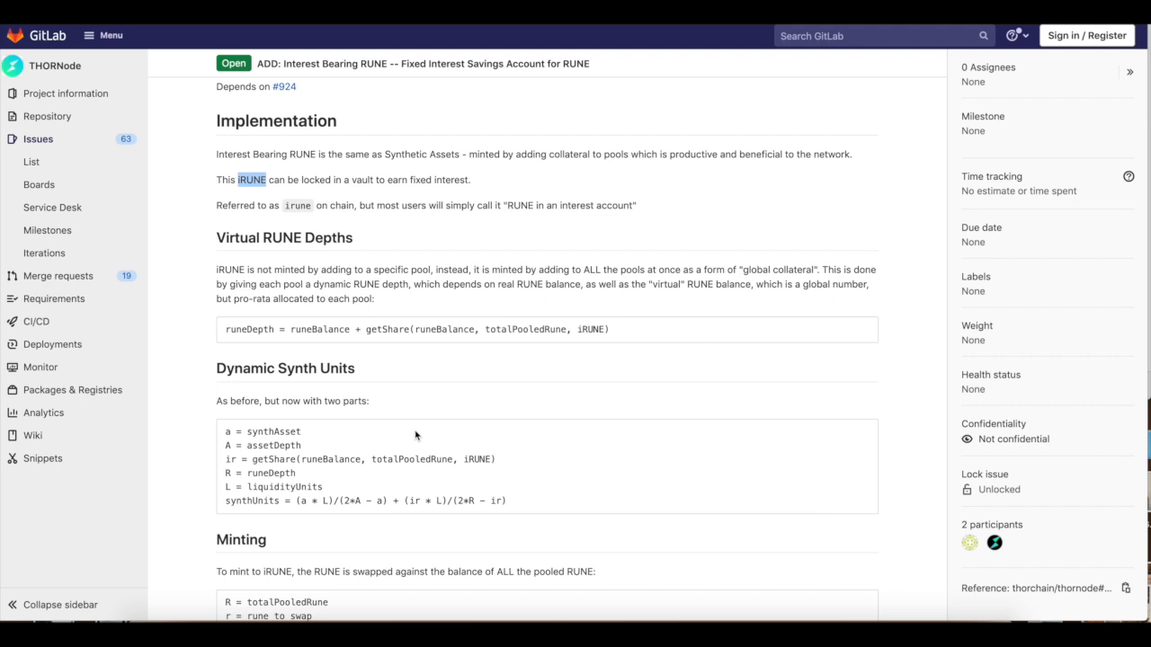
pyautogui.moveTo(502, 226)
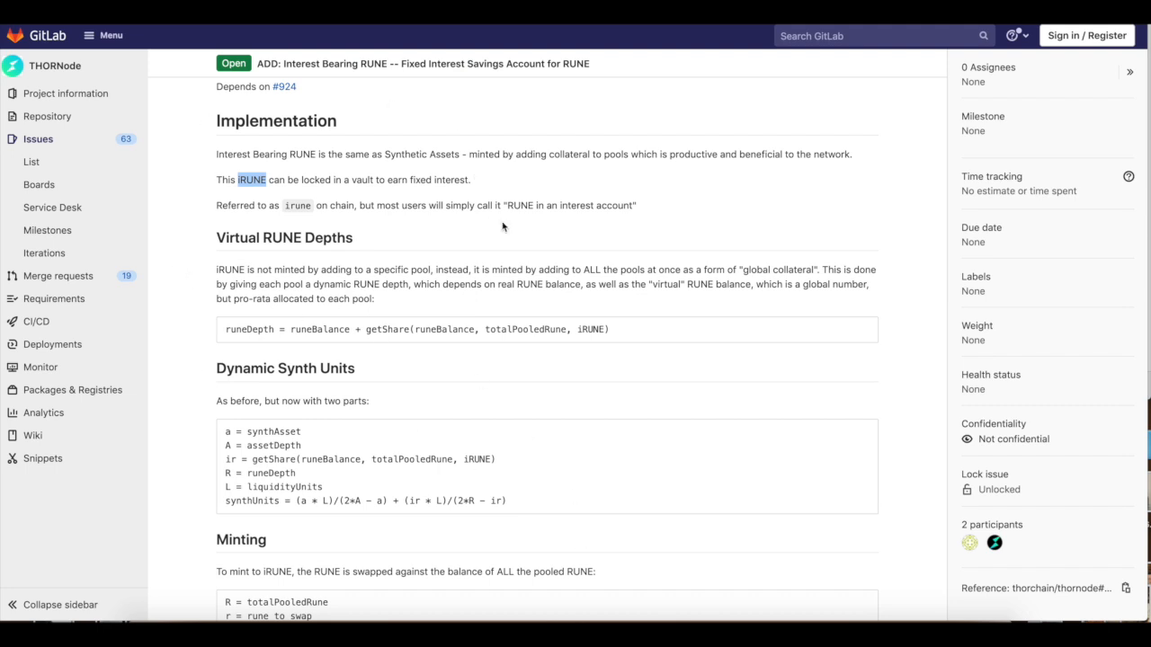
pyautogui.moveTo(767, 191)
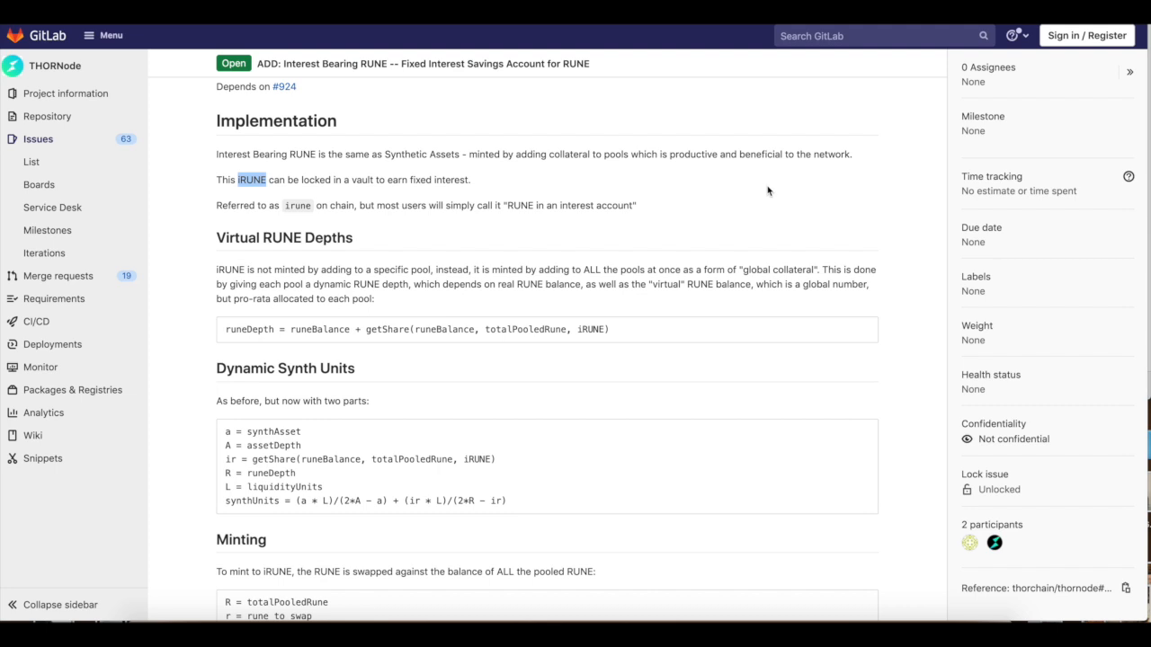
pyautogui.moveTo(681, 28)
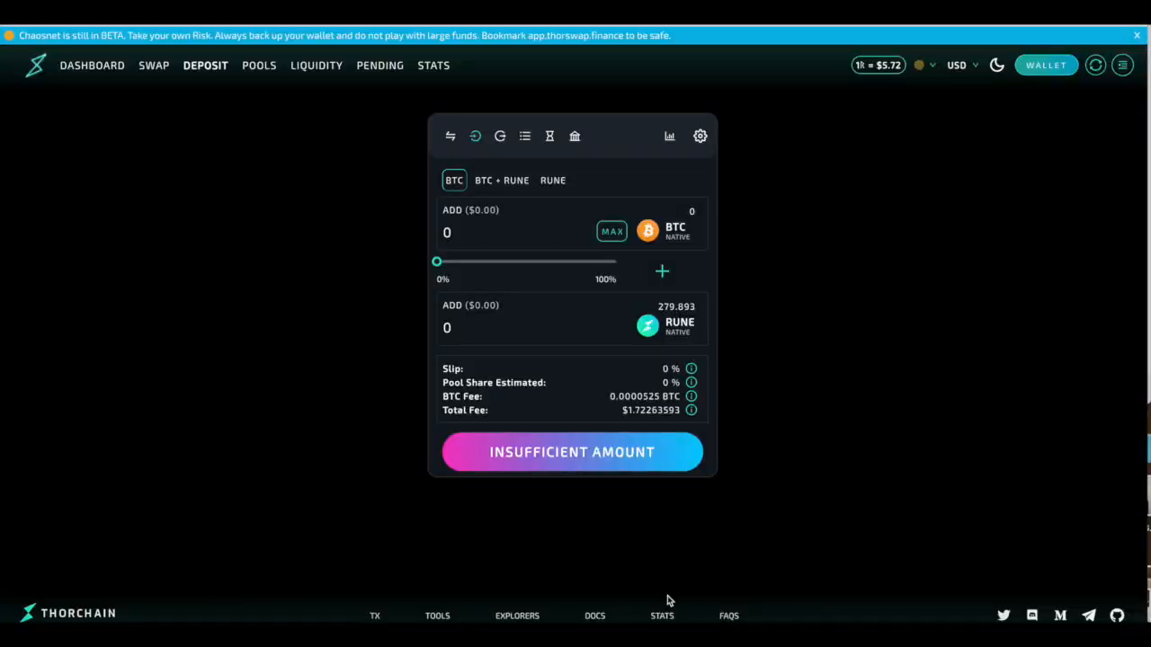
pyautogui.moveTo(519, 249)
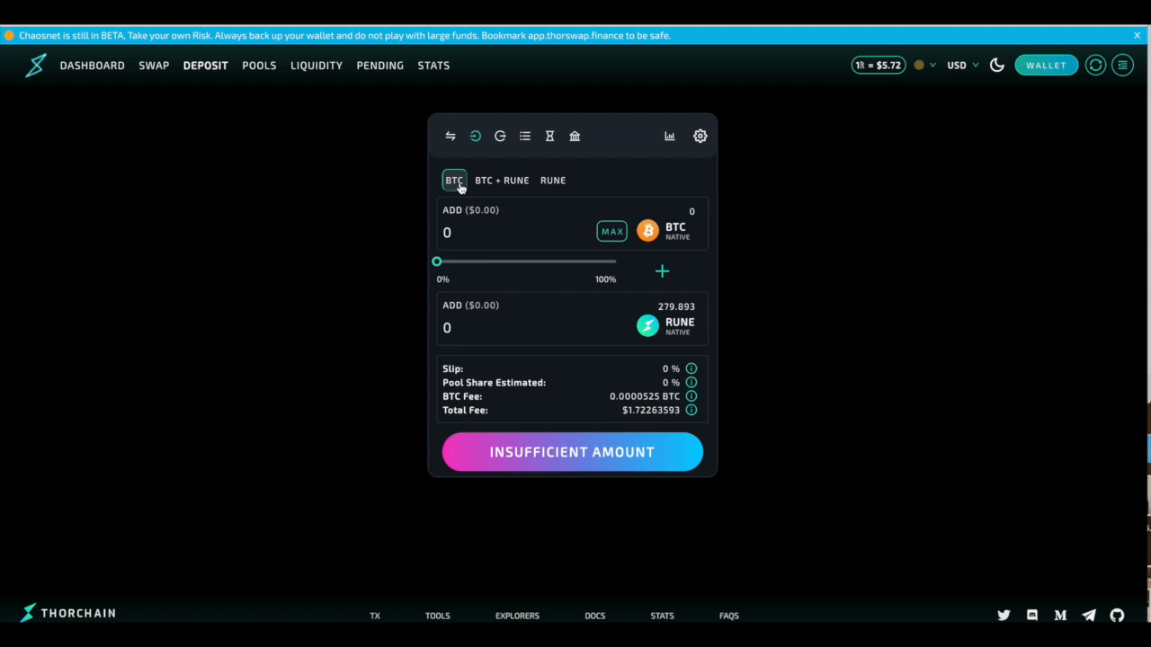
pyautogui.moveTo(646, 341)
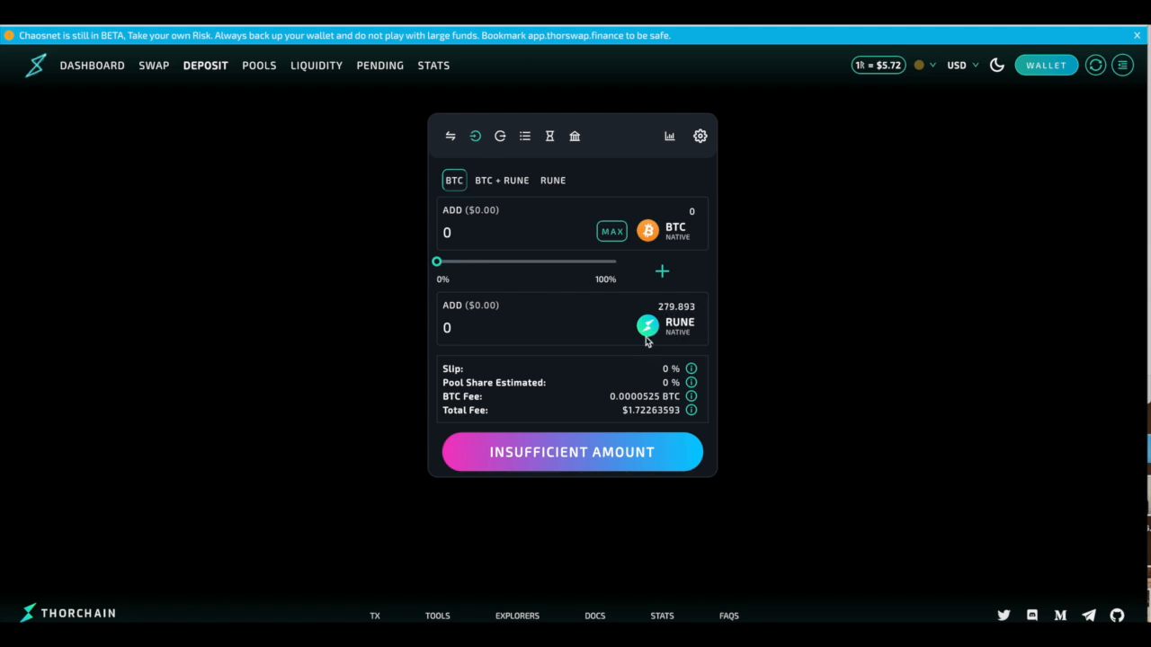
pyautogui.moveTo(485, 219)
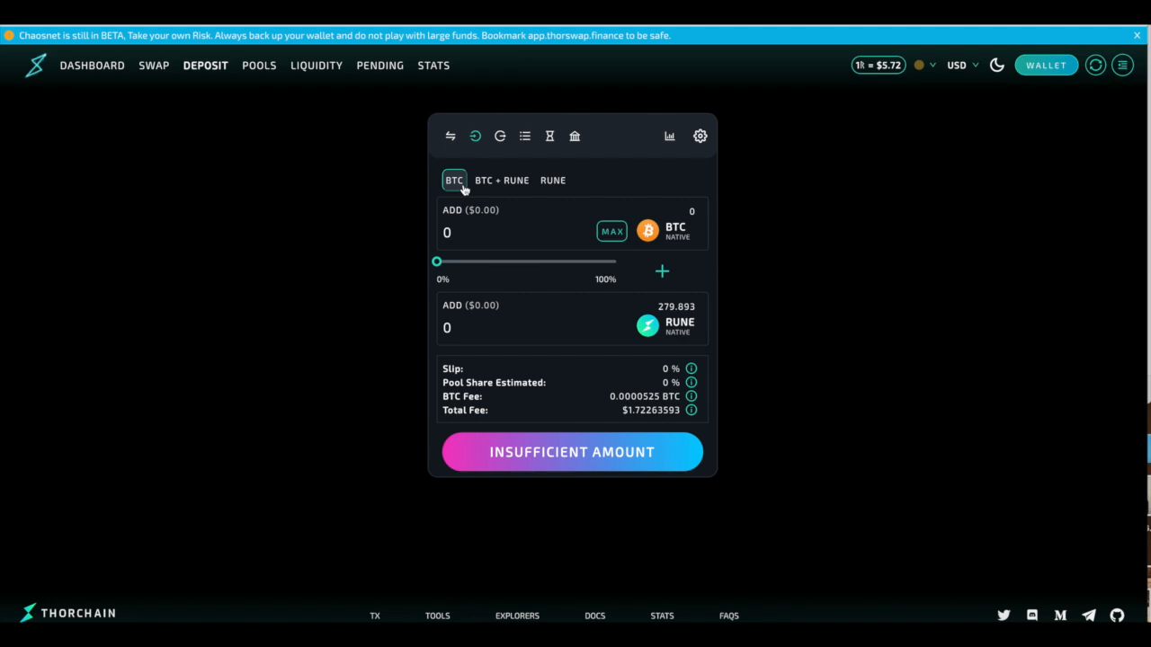
pyautogui.moveTo(115, 94)
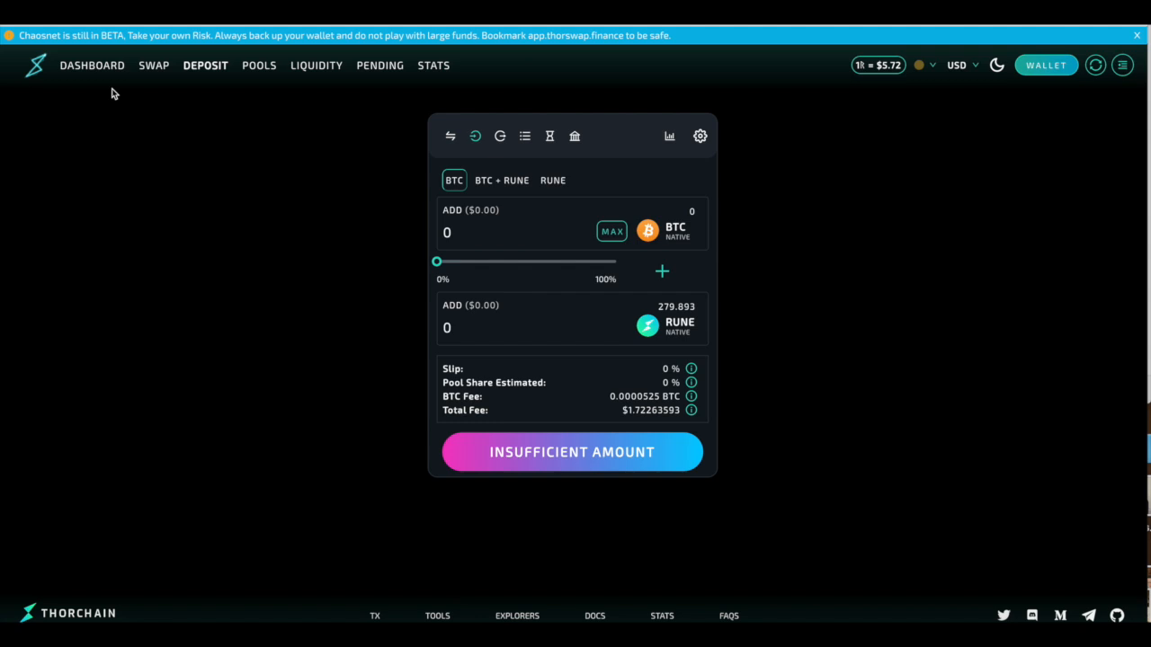
pyautogui.moveTo(507, 196)
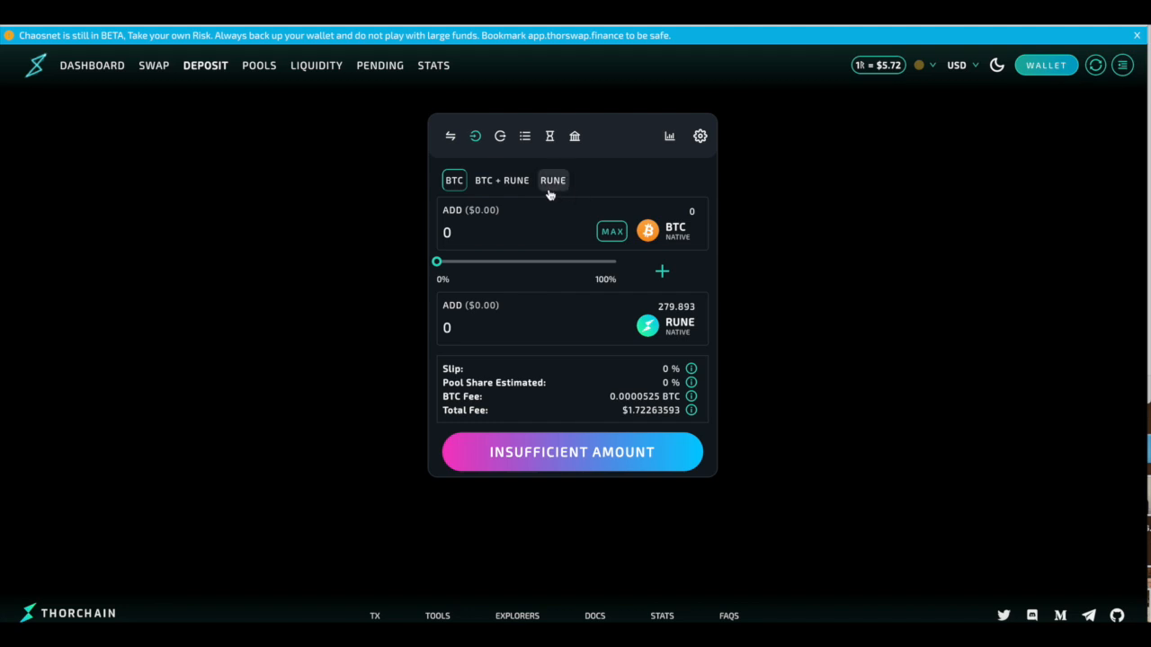
# Open THORSwap's BTC add-liquidity deposit form with BTC and RUNE amounts at zero.
pyautogui.click(454, 180)
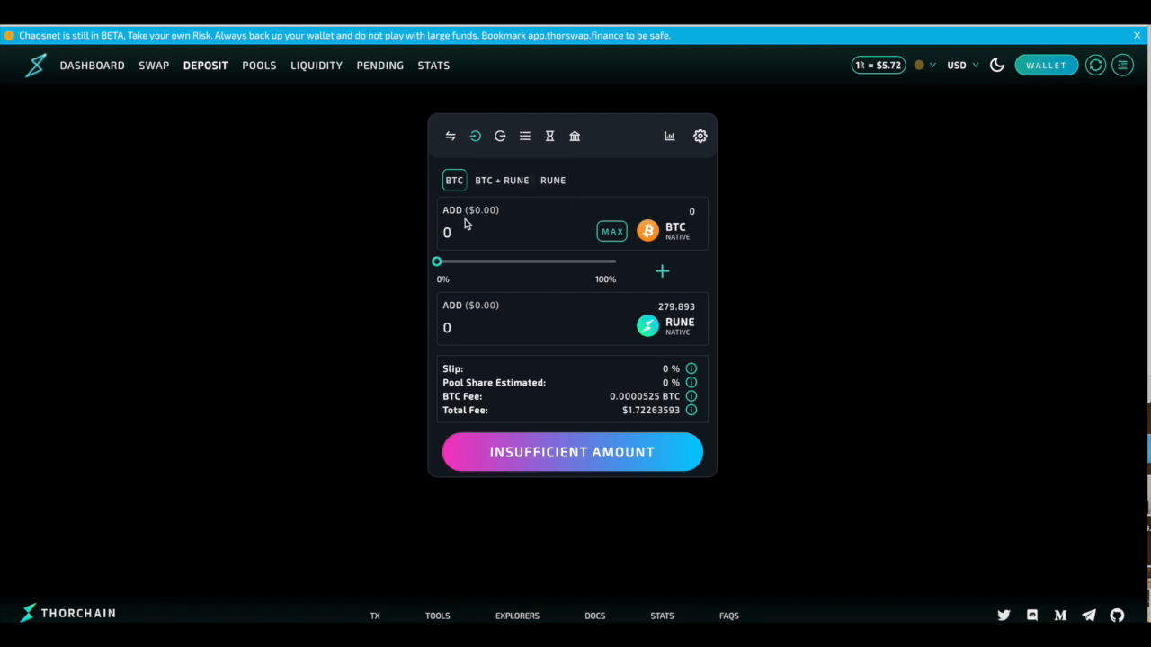
pyautogui.moveTo(722, 312)
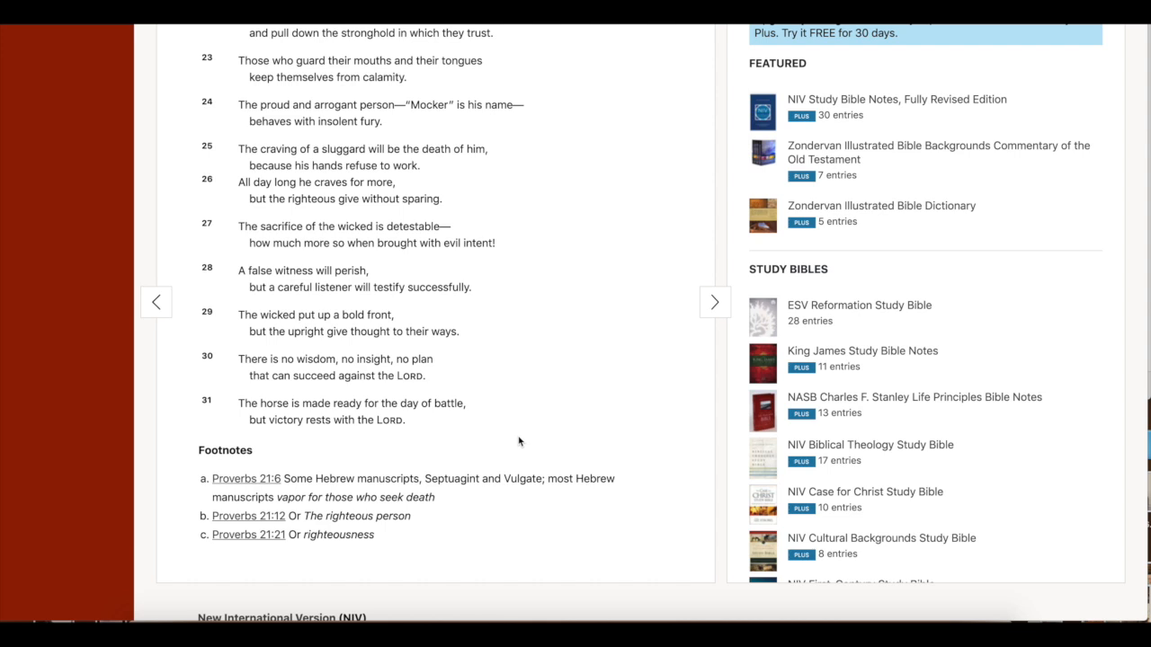
pyautogui.moveTo(649, 517)
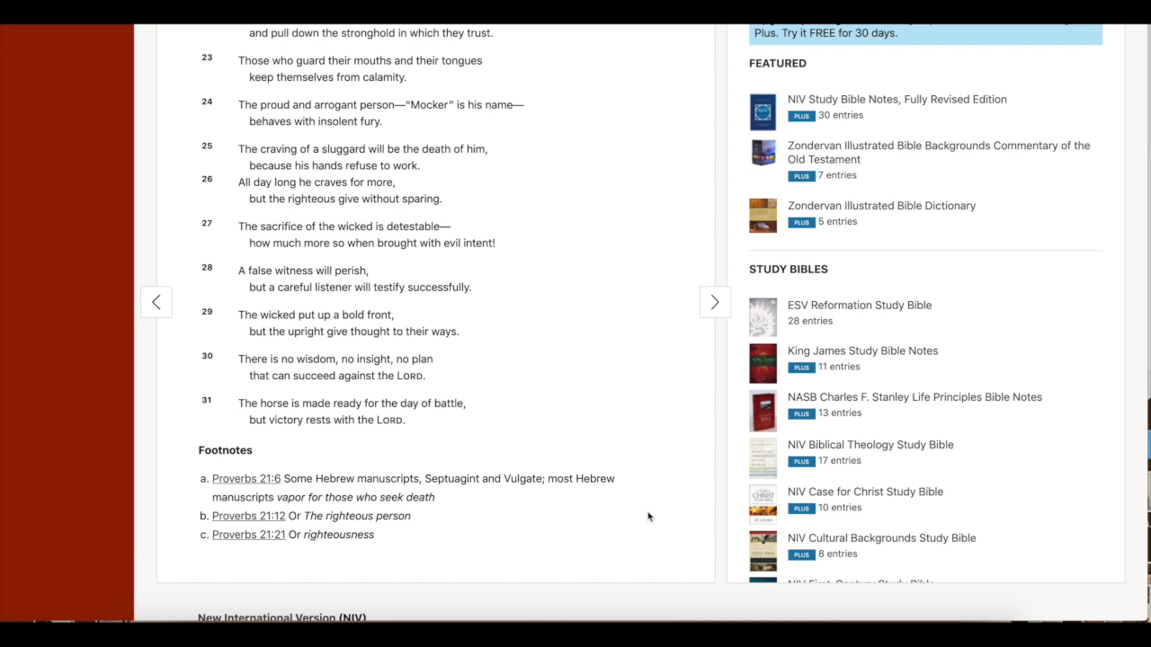
pyautogui.moveTo(543, 236)
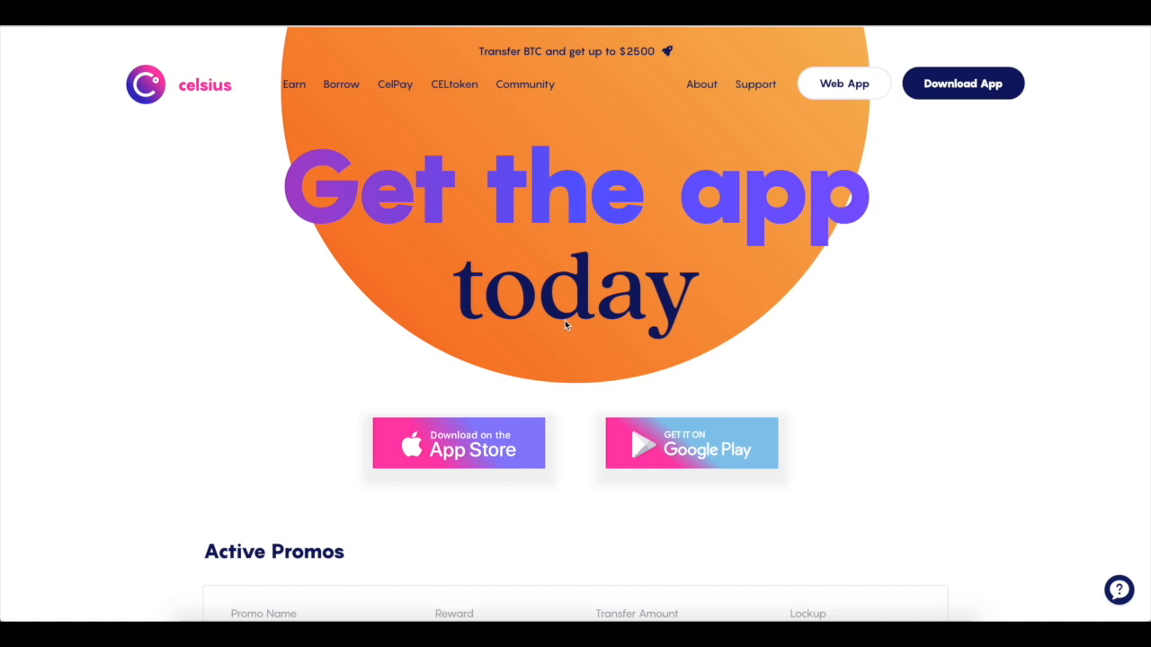
# Scroll the Celsius promo page down to the BTC2500, BTC600 and BTC50 Active Promos.
pyautogui.scroll(-3)
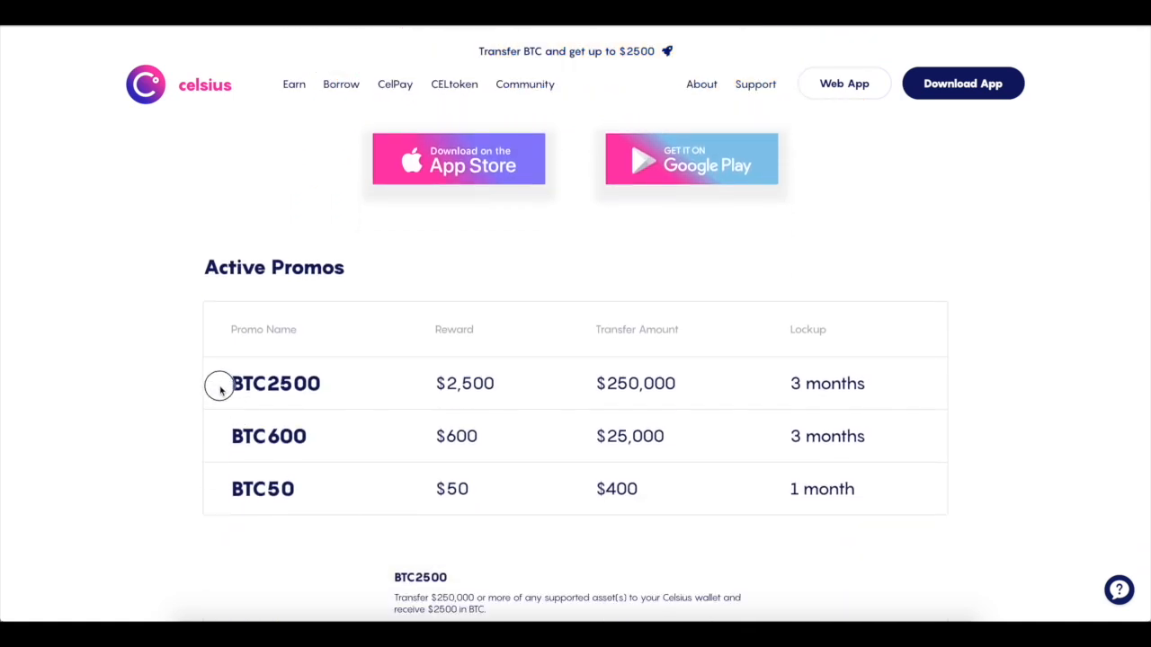
pyautogui.moveTo(387, 404)
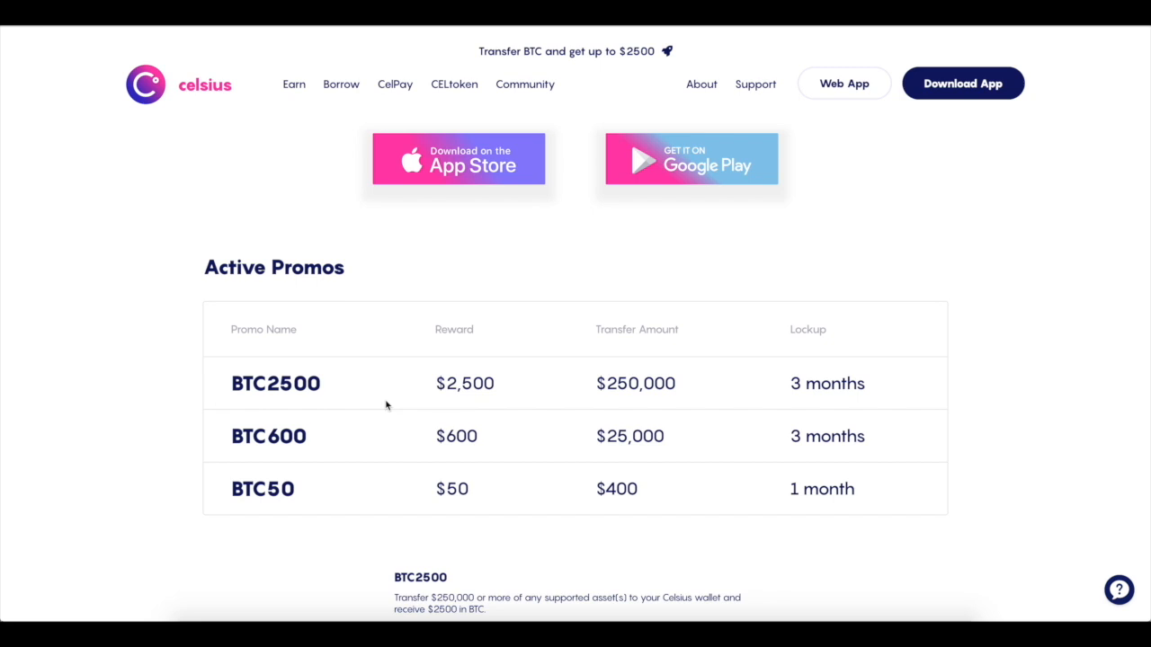
pyautogui.moveTo(549, 494)
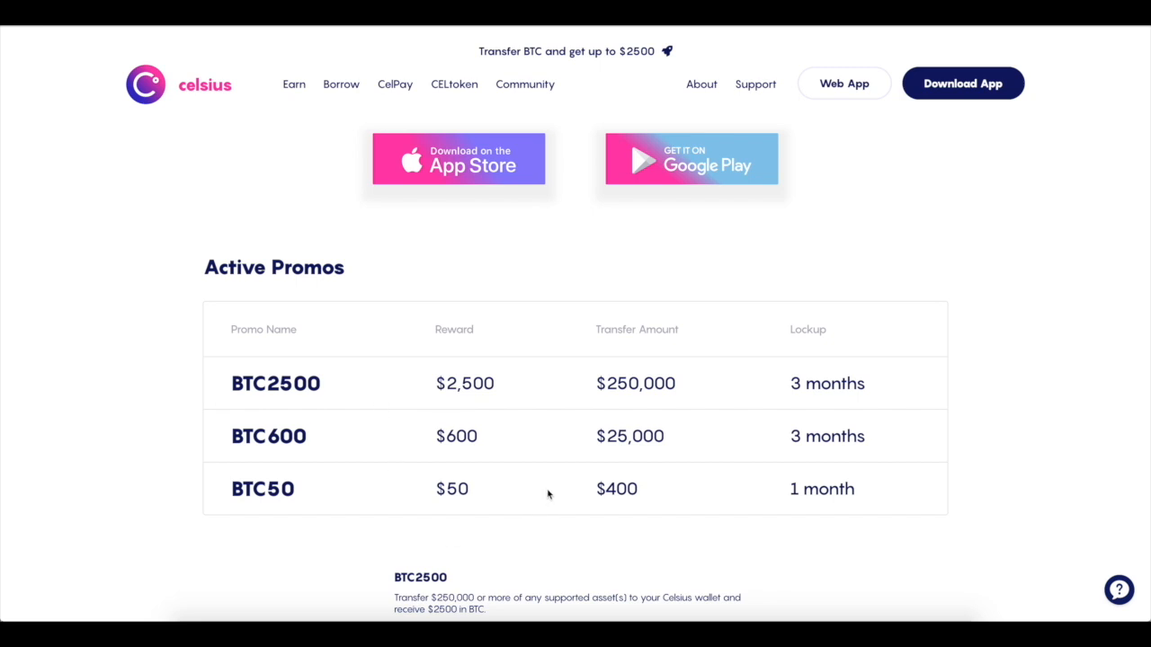
pyautogui.moveTo(467, 485)
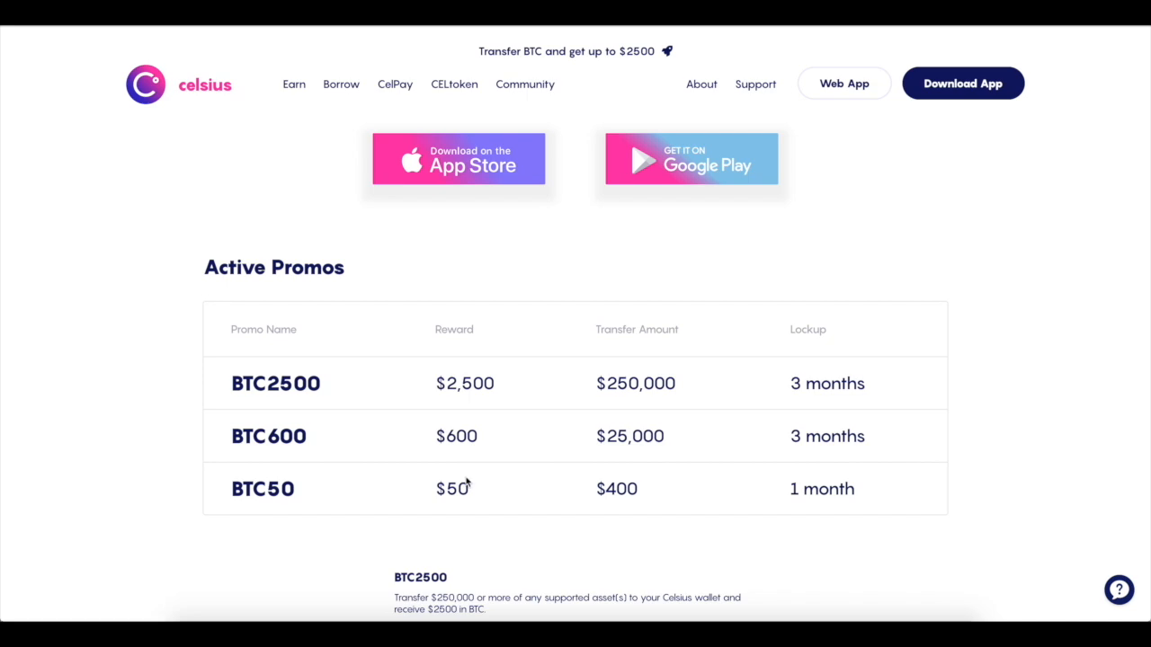
pyautogui.moveTo(465, 482)
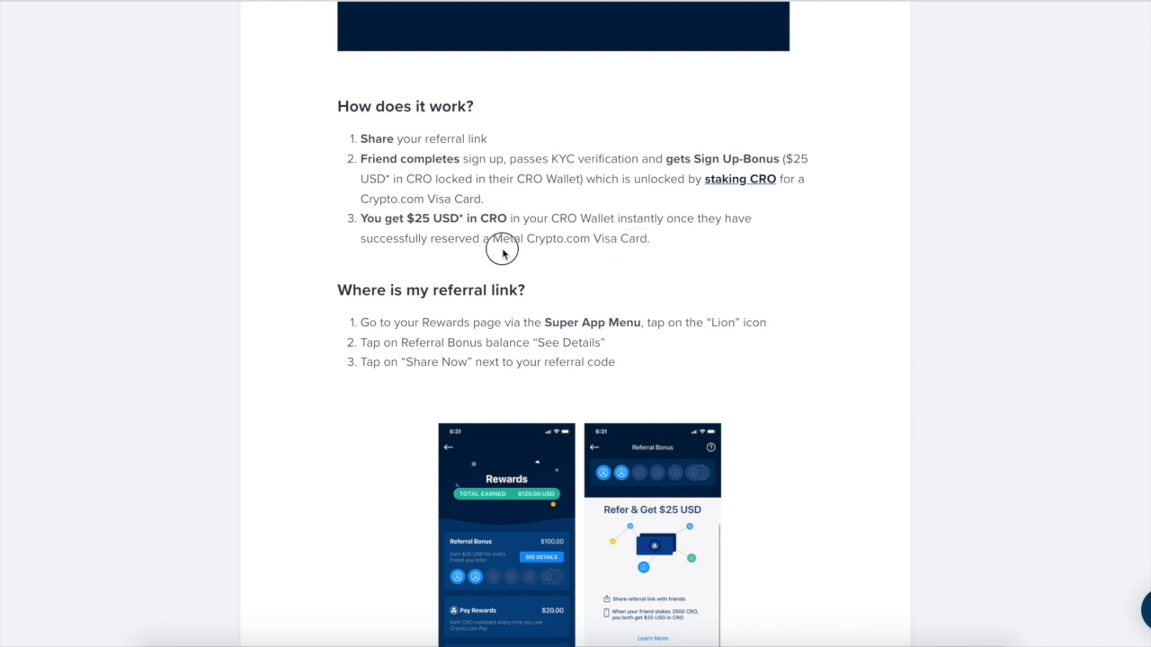
# Highlight 'Metal Crypto.com Visa Card' in the referral page's How does it work? list.
pyautogui.moveTo(492, 238); pyautogui.dragTo(650, 238)
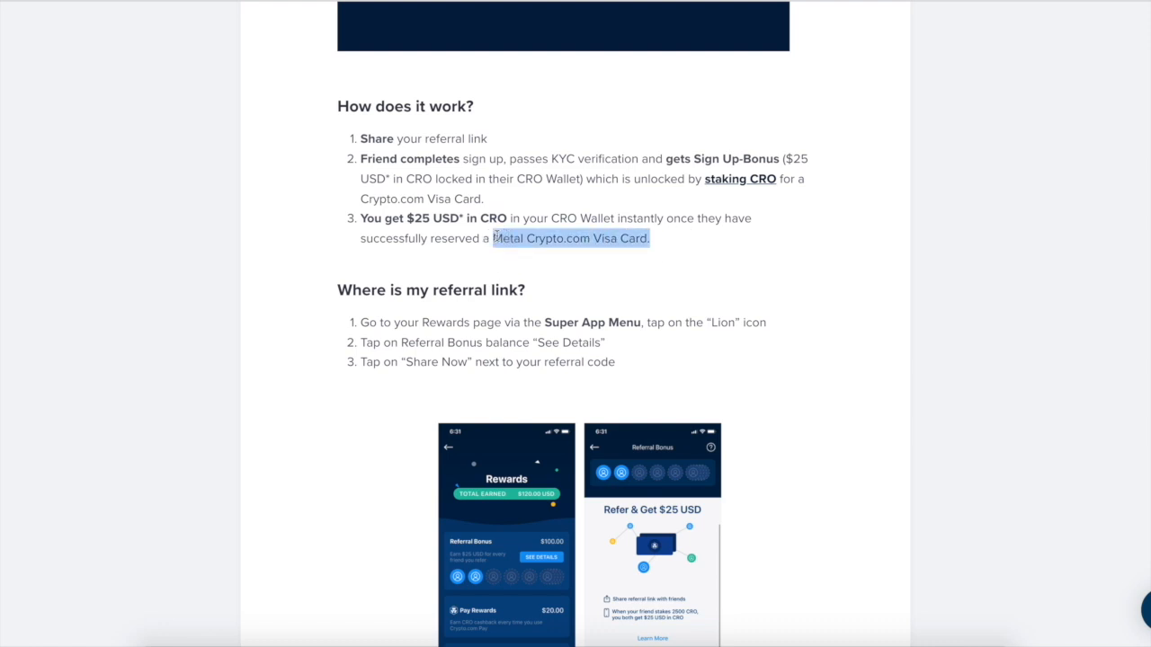